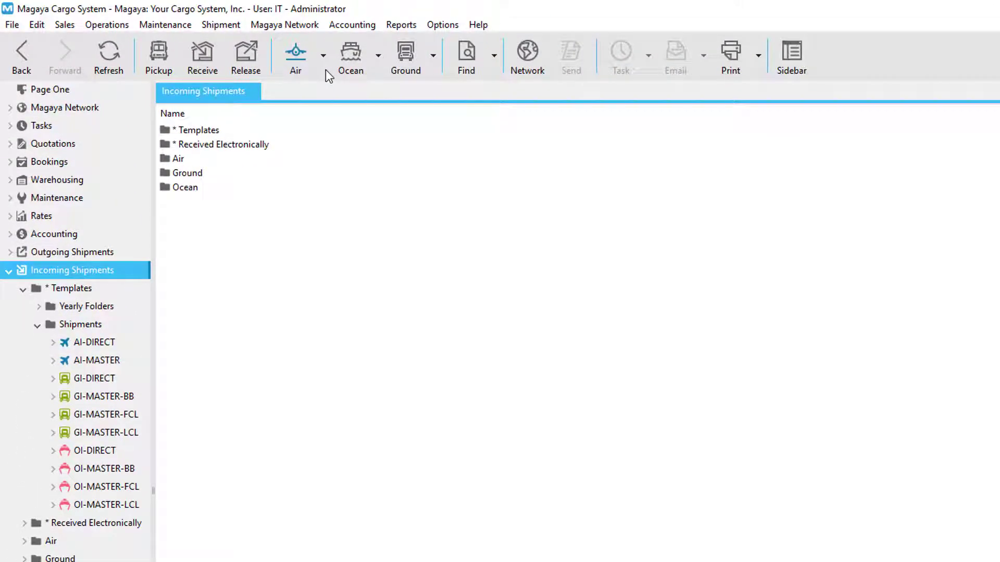
Browse the Incoming Shipments and Ocean 2017 folders, then show the Quotations records.
{"action": "left_click", "coordinate": [322, 53]}
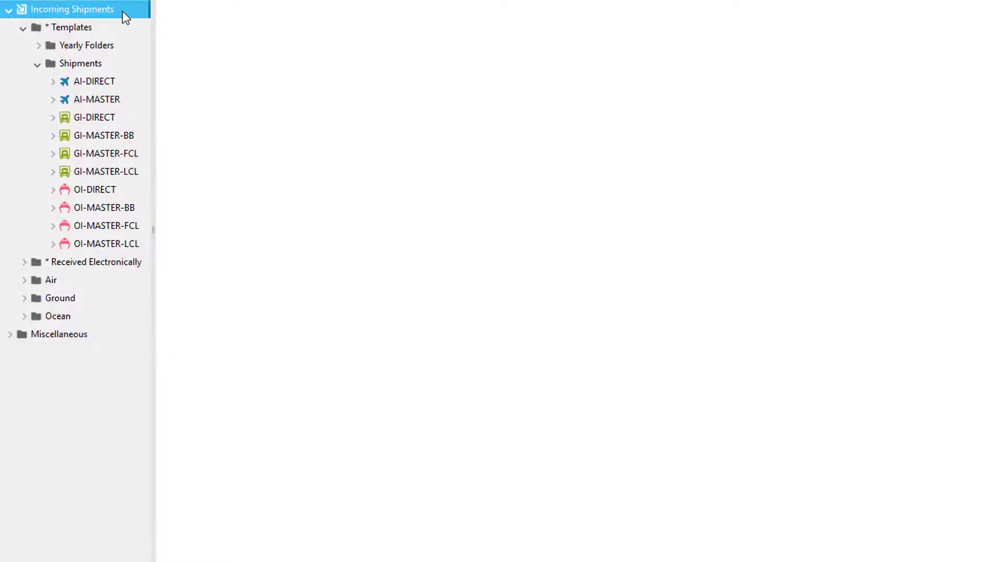
{"action": "mouse_move", "coordinate": [25, 303]}
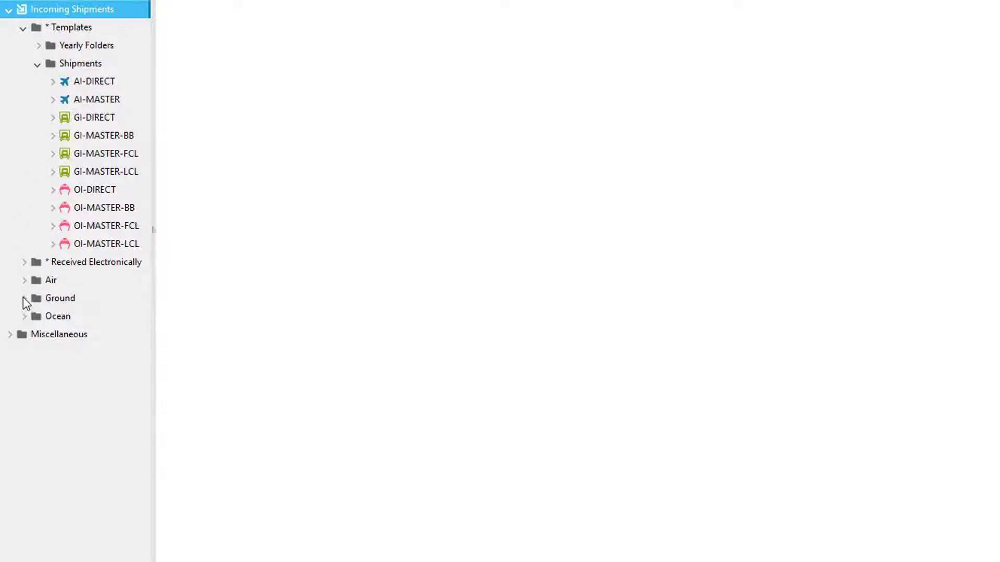
{"action": "left_click", "coordinate": [22, 317]}
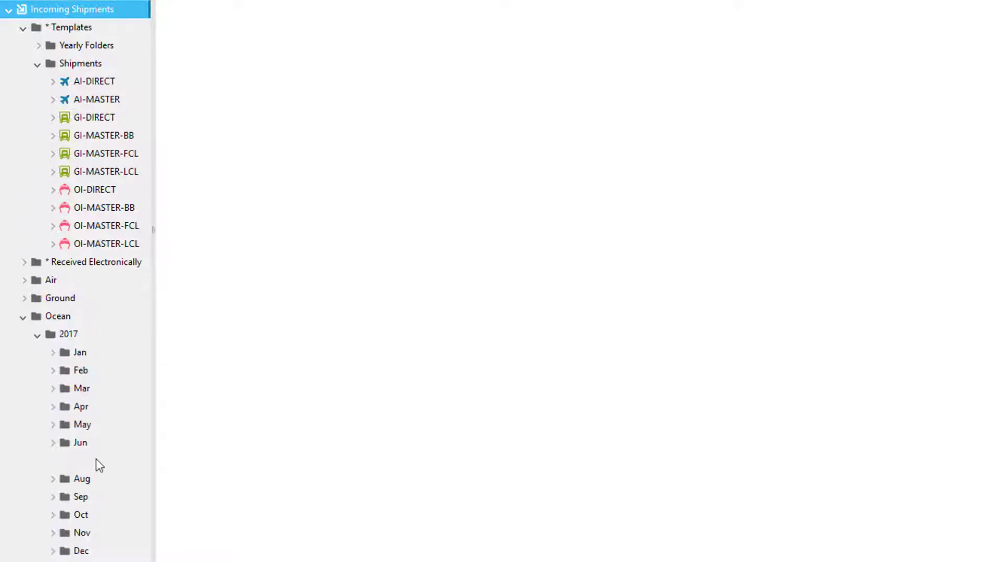
{"action": "left_click", "coordinate": [67, 92]}
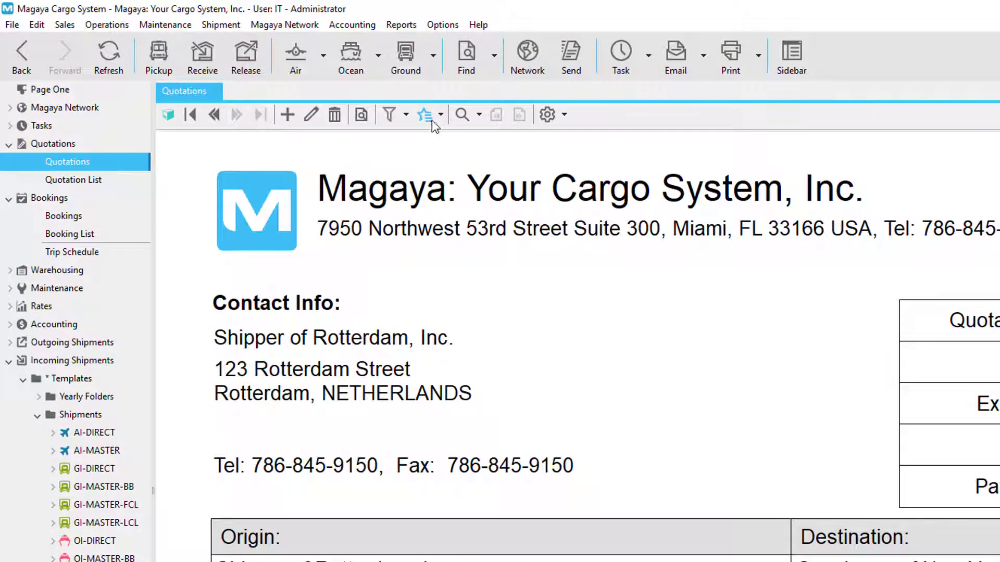
Show the Bookings records and bring up the actions for the Rotterdam–New York booking.
{"action": "left_click", "coordinate": [425, 115]}
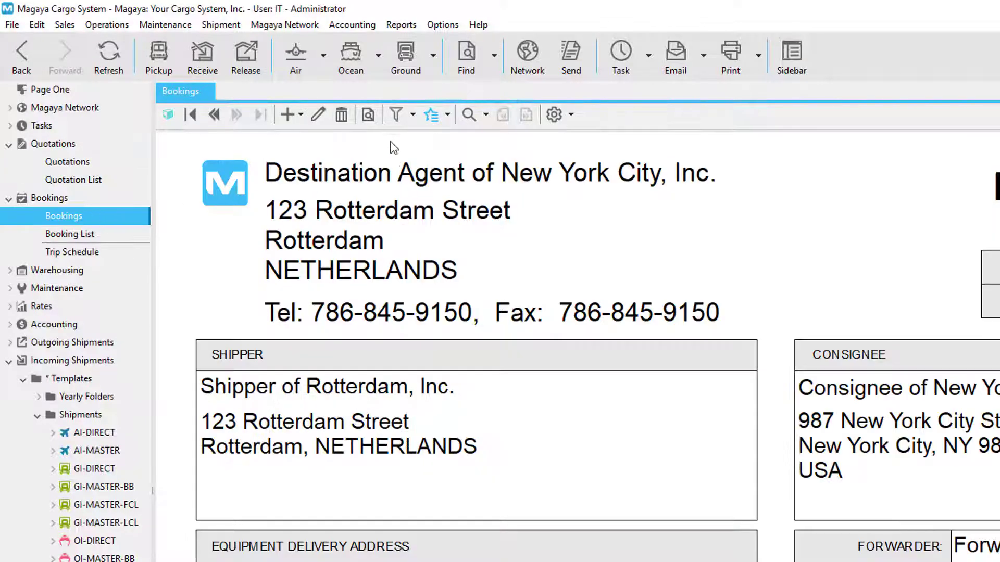
{"action": "left_click", "coordinate": [446, 114]}
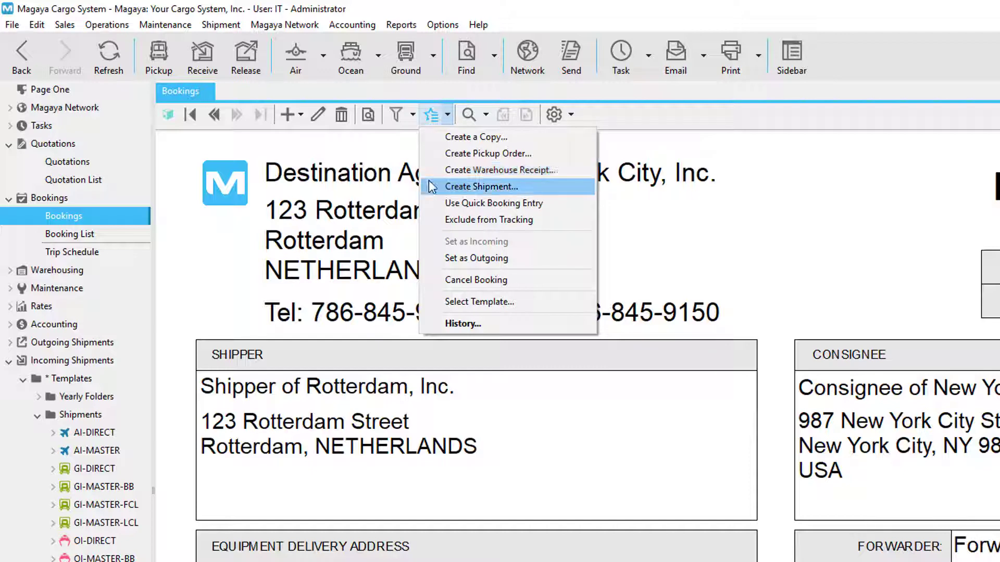
{"action": "mouse_move", "coordinate": [433, 190]}
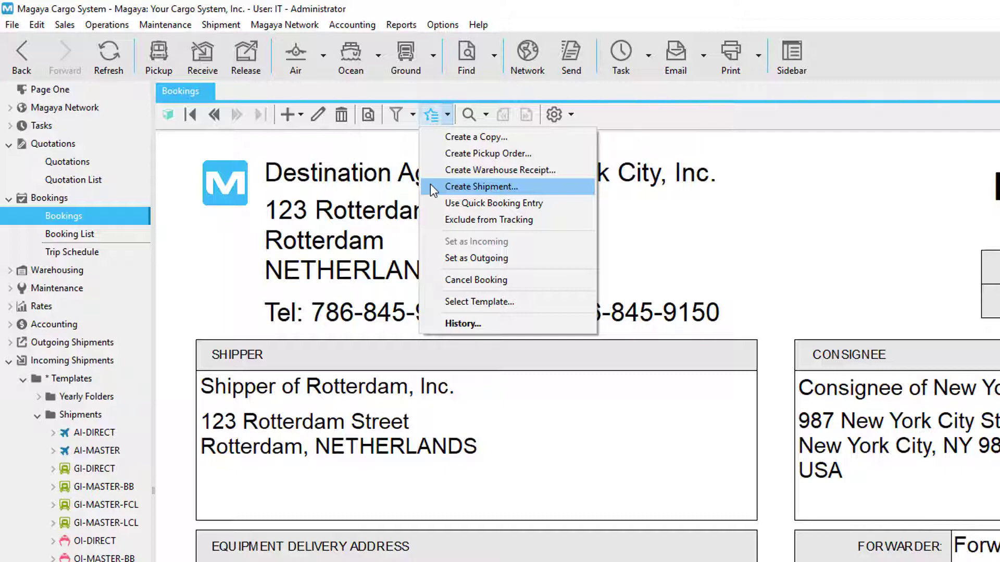
{"action": "left_click", "coordinate": [481, 186]}
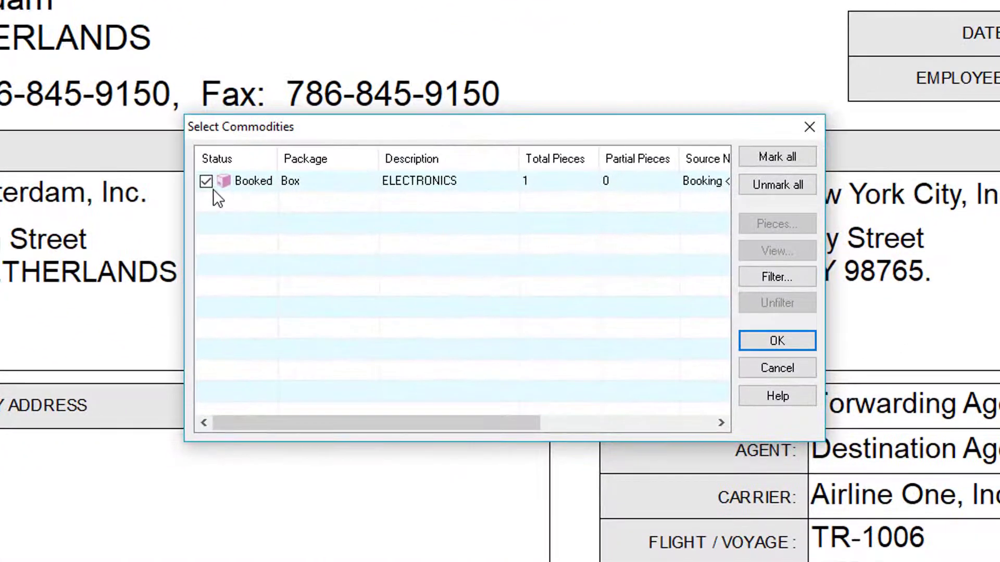
{"action": "left_click", "coordinate": [776, 340]}
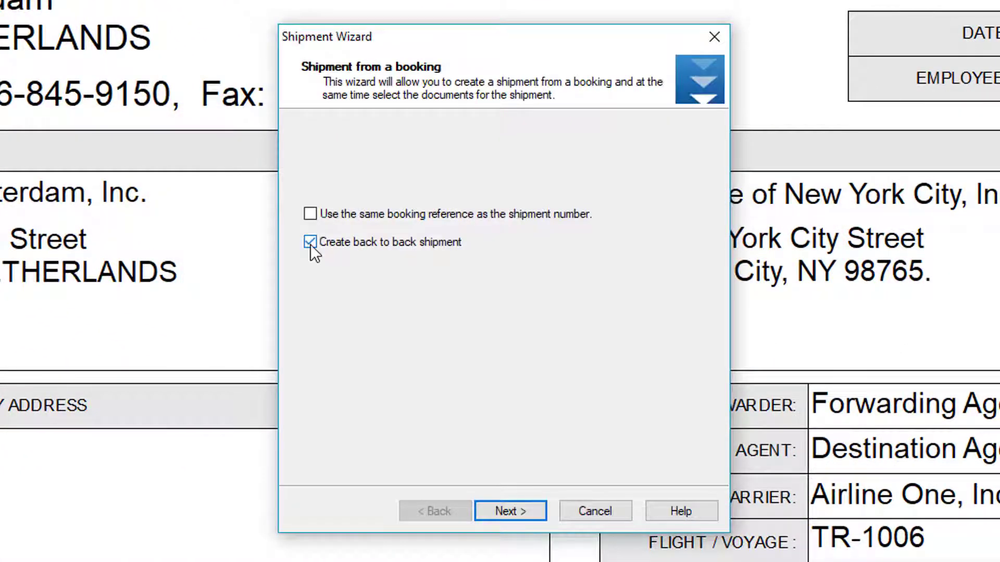
{"action": "left_click", "coordinate": [311, 241]}
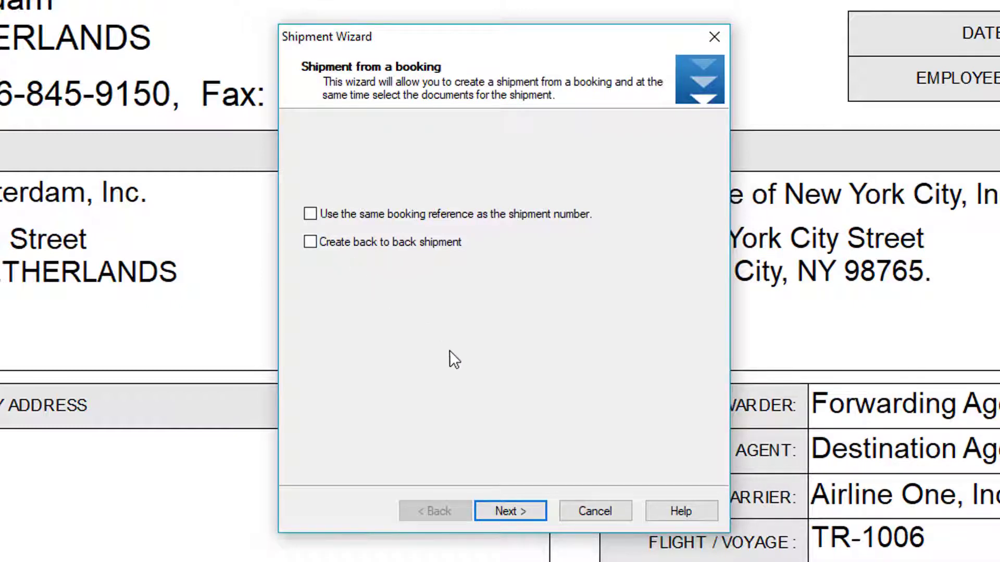
{"action": "left_click", "coordinate": [509, 511]}
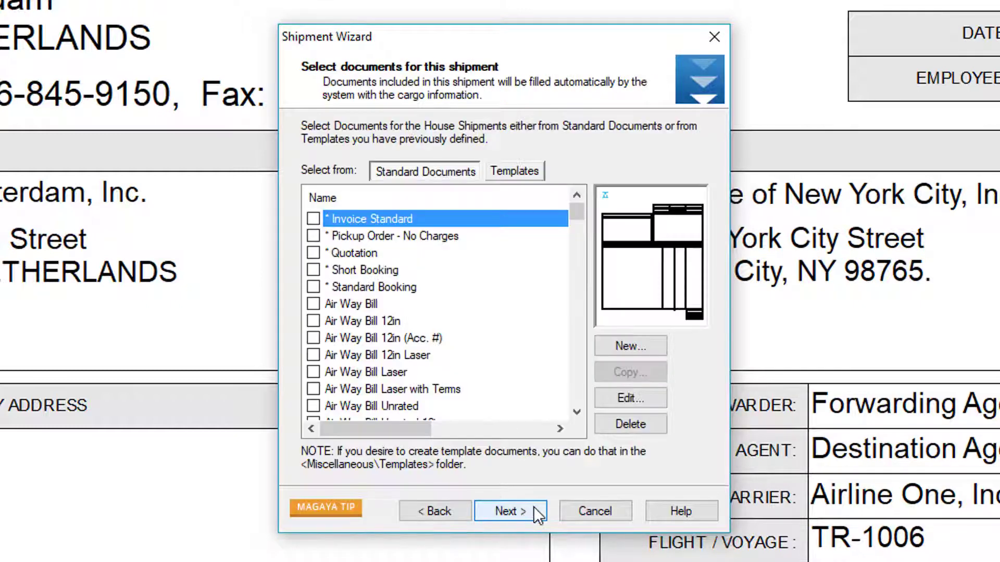
{"action": "left_click", "coordinate": [510, 510]}
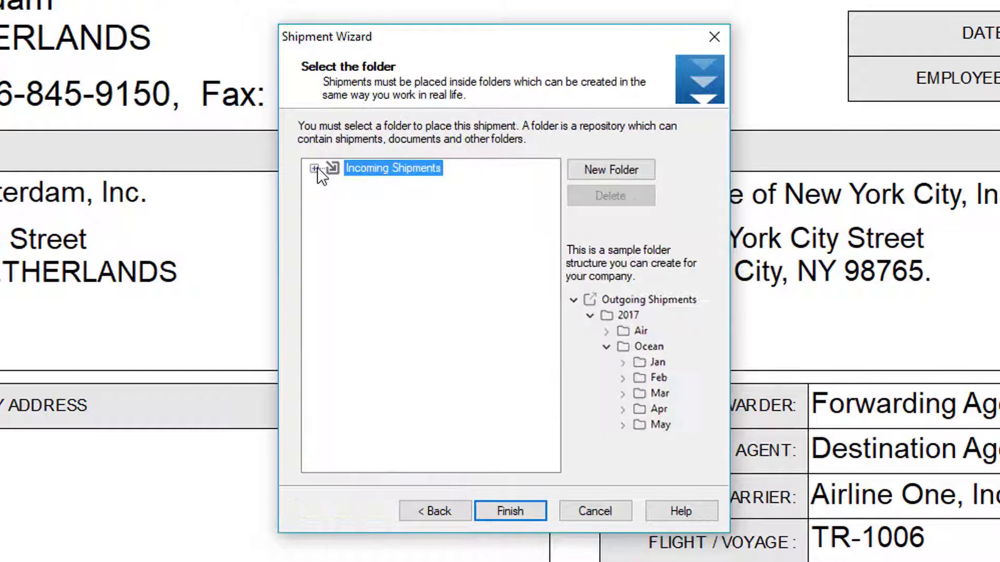
{"action": "left_click", "coordinate": [313, 169]}
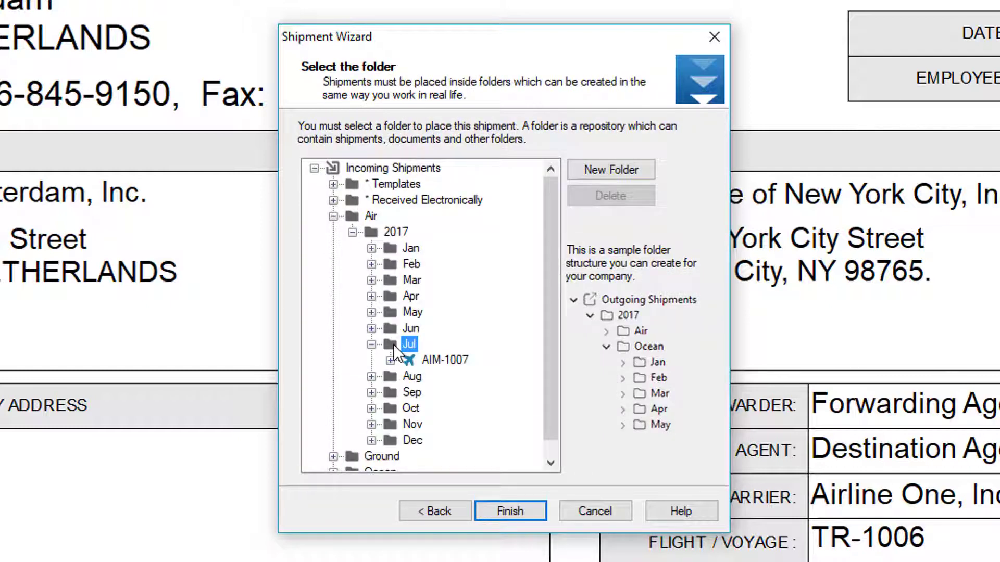
{"action": "left_click", "coordinate": [445, 360]}
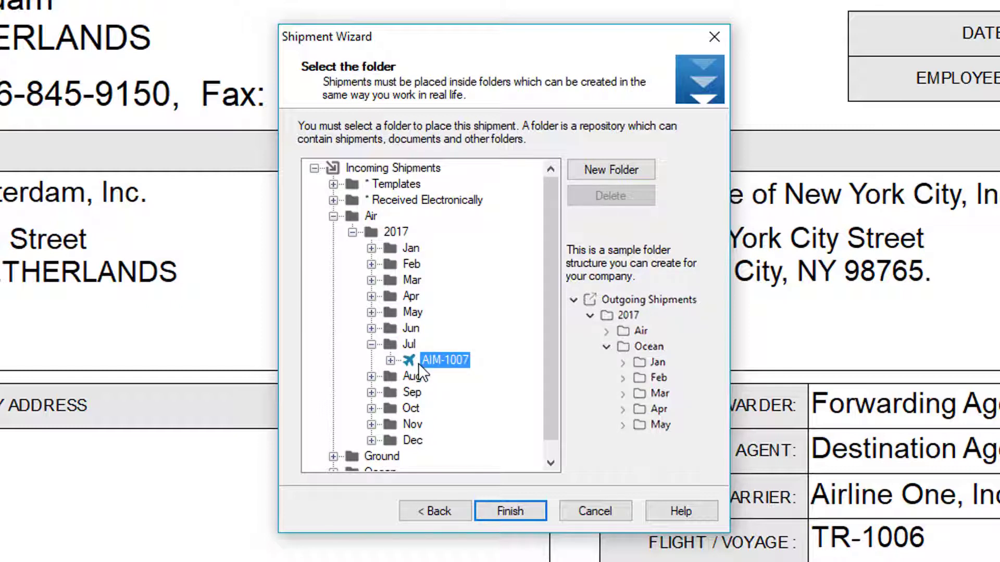
{"action": "left_click", "coordinate": [594, 510]}
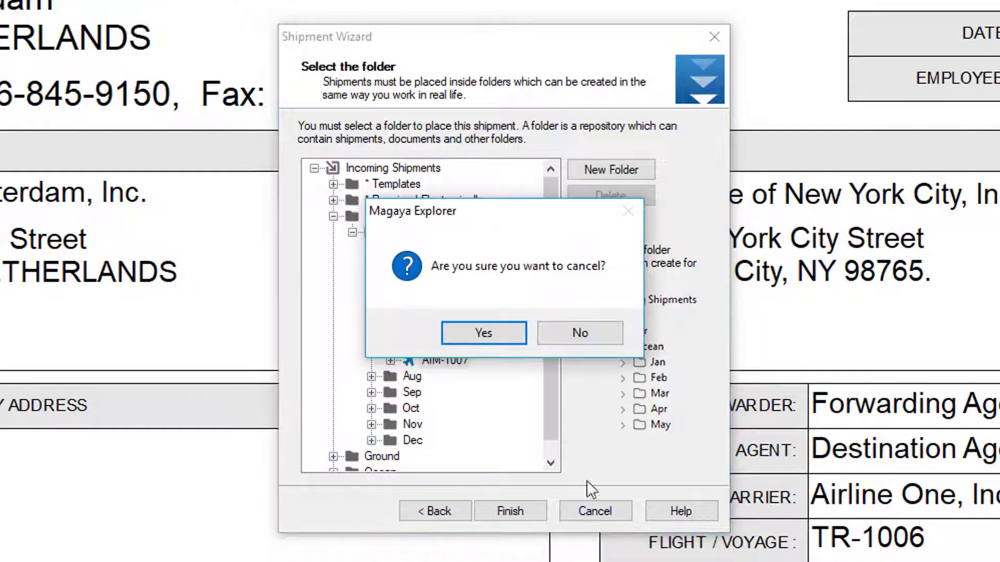
{"action": "left_click", "coordinate": [482, 333]}
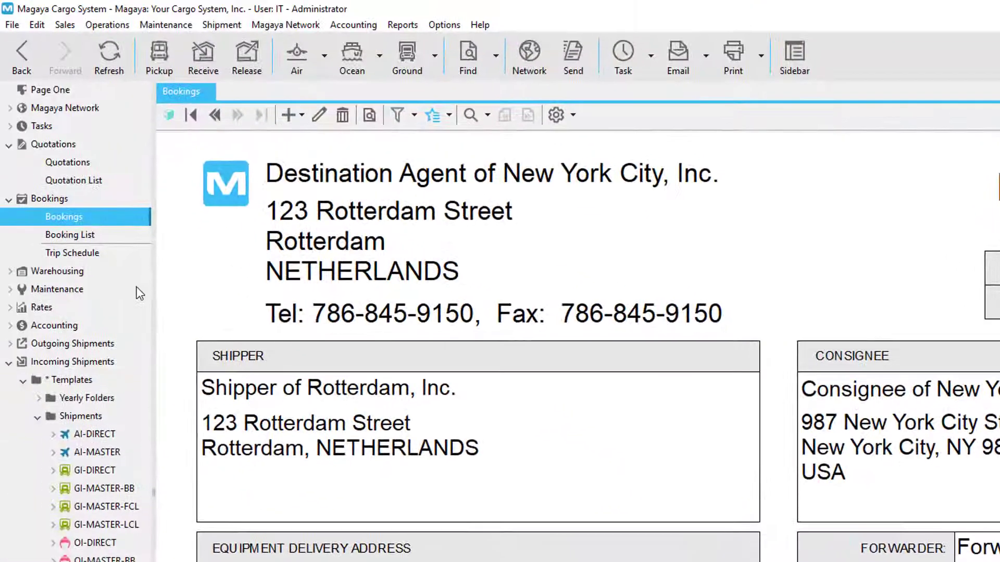
Show the Trip Schedule list and bring up the actions for ocean trip TR-1002.
{"action": "left_click", "coordinate": [72, 252]}
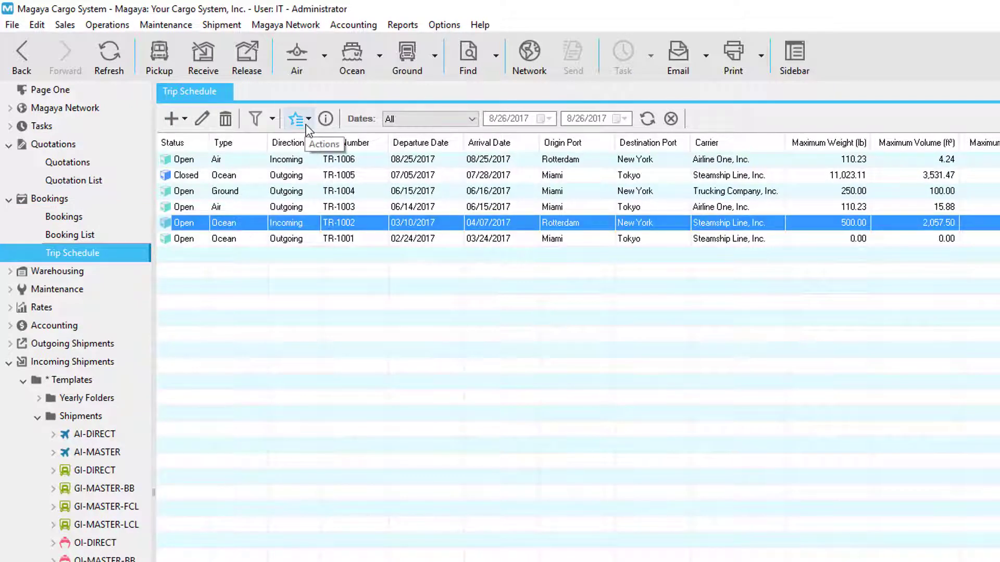
{"action": "left_click", "coordinate": [295, 119]}
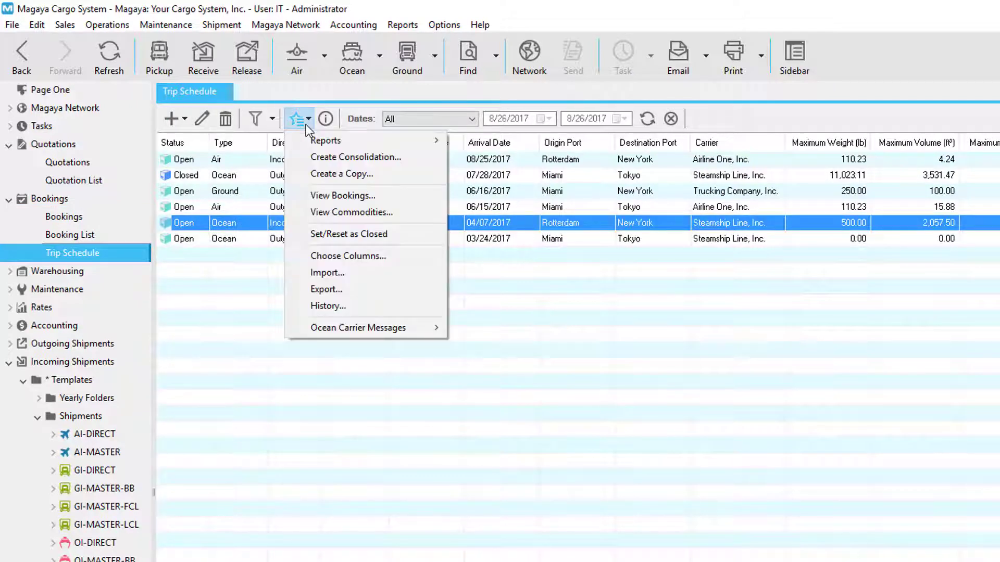
{"action": "mouse_move", "coordinate": [356, 157]}
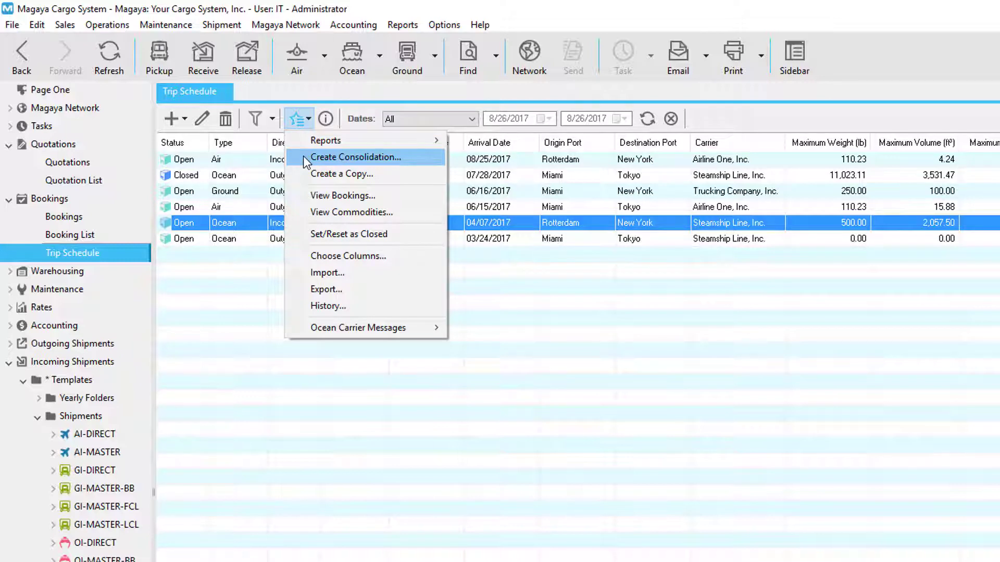
Show the Received Electronically folder with master OIM-1006 and expand the Magaya Network messages.
{"action": "left_click", "coordinate": [95, 525]}
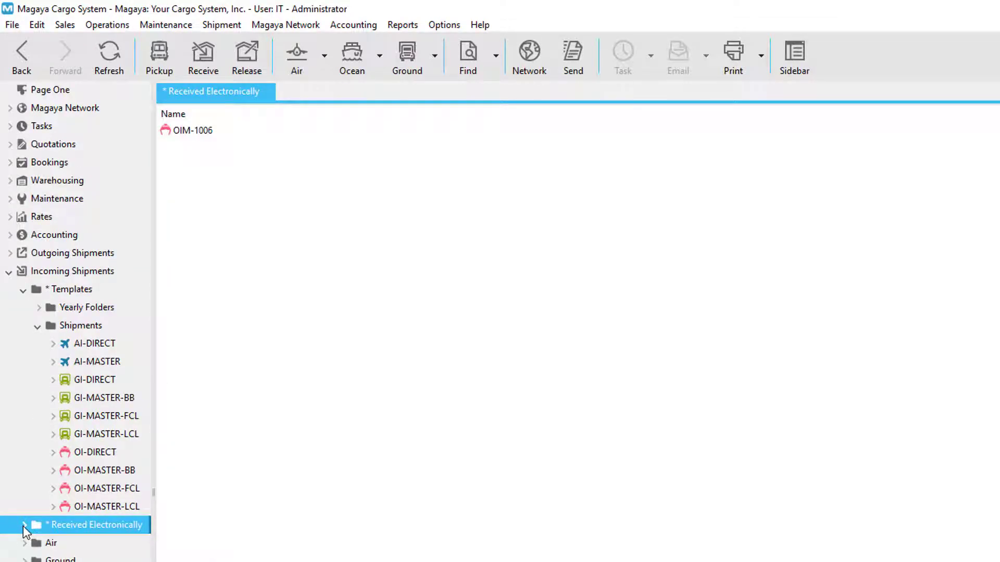
{"action": "left_click", "coordinate": [24, 525]}
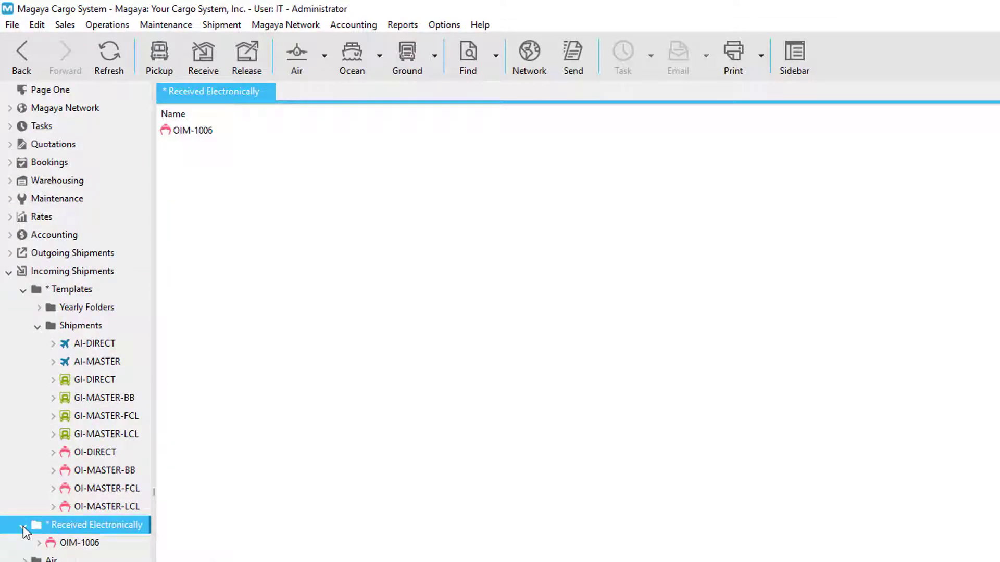
{"action": "left_click", "coordinate": [24, 531]}
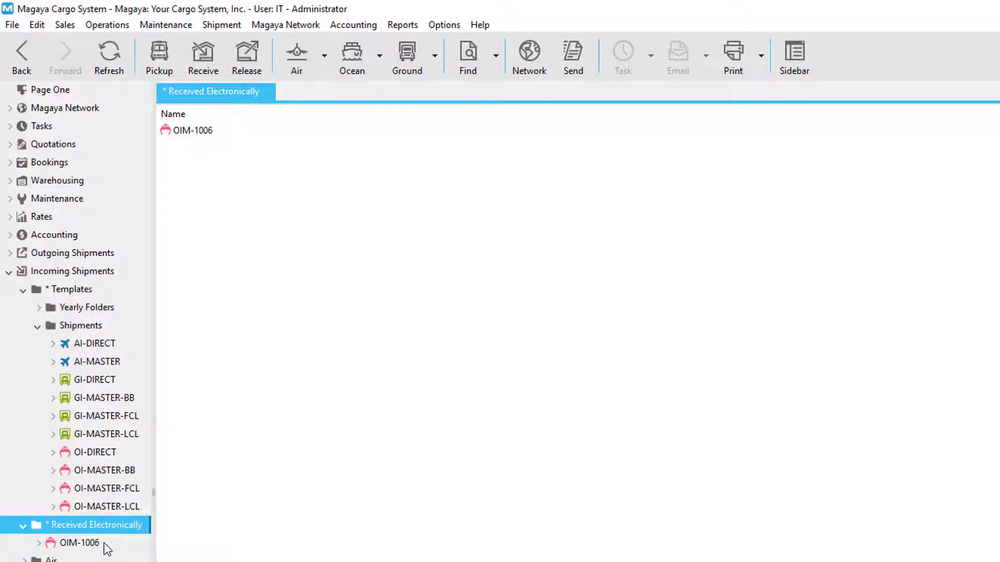
{"action": "left_click", "coordinate": [22, 525]}
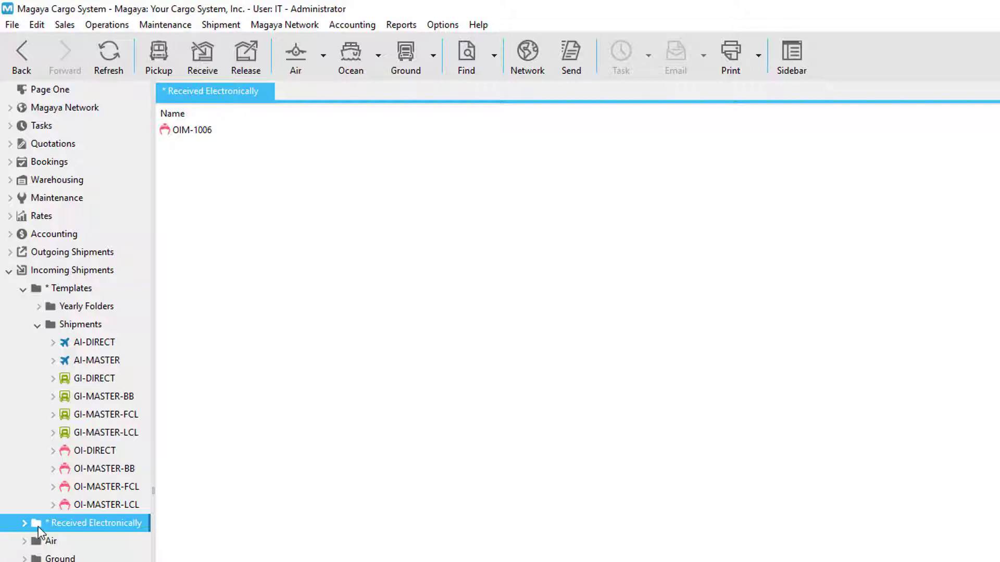
{"action": "left_click", "coordinate": [65, 108]}
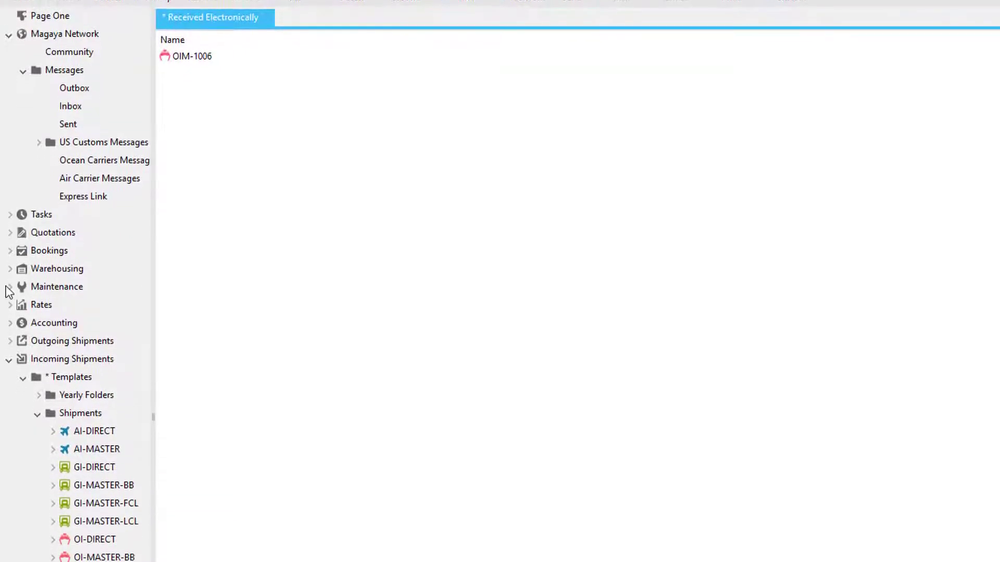
{"action": "left_click", "coordinate": [73, 476]}
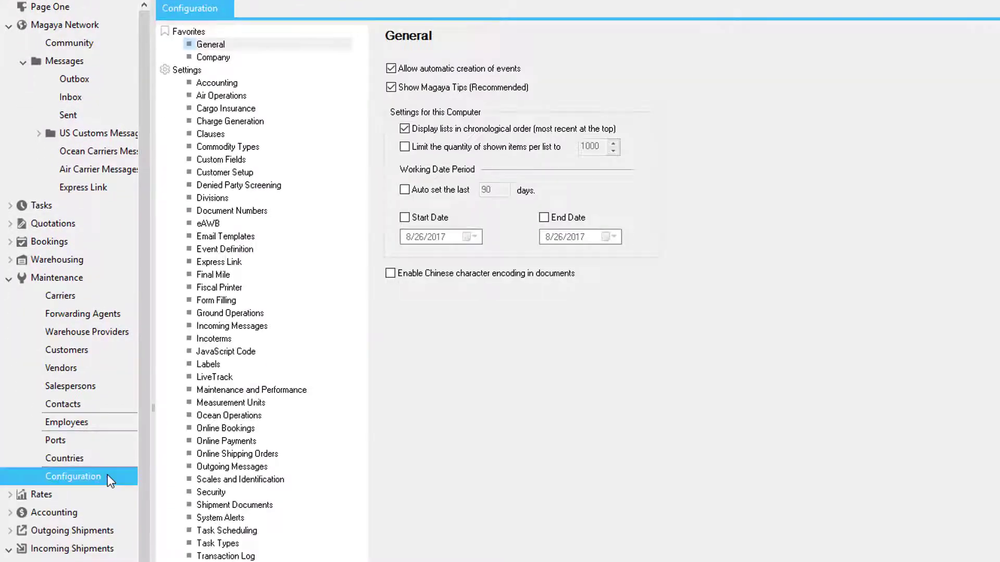
{"action": "left_click", "coordinate": [231, 326]}
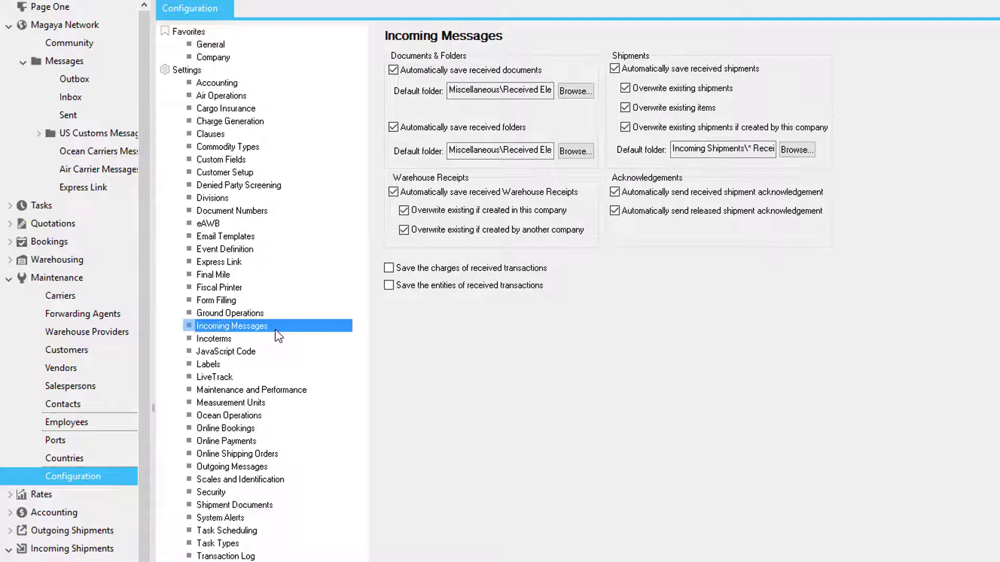
{"action": "mouse_move", "coordinate": [822, 158]}
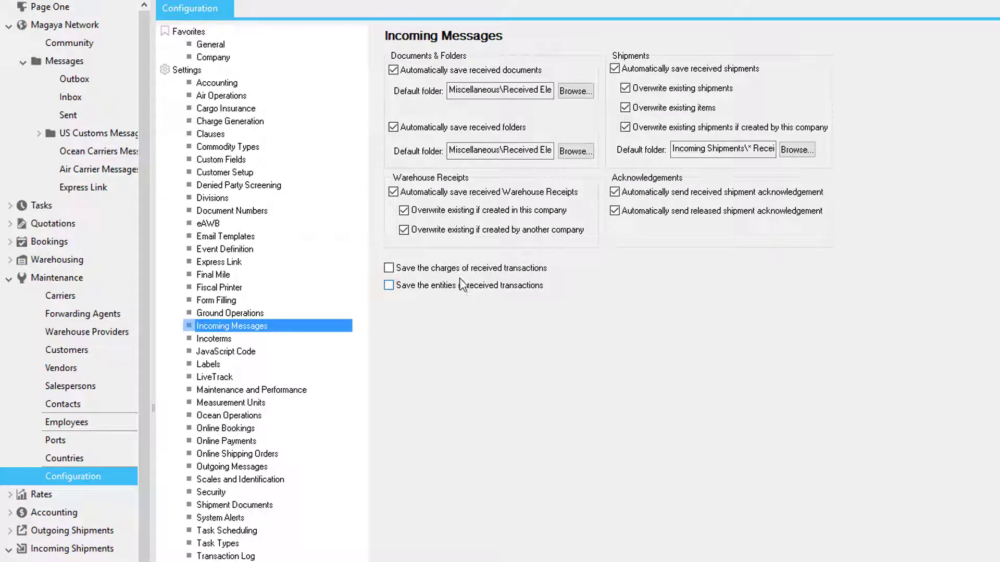
{"action": "mouse_move", "coordinate": [407, 305]}
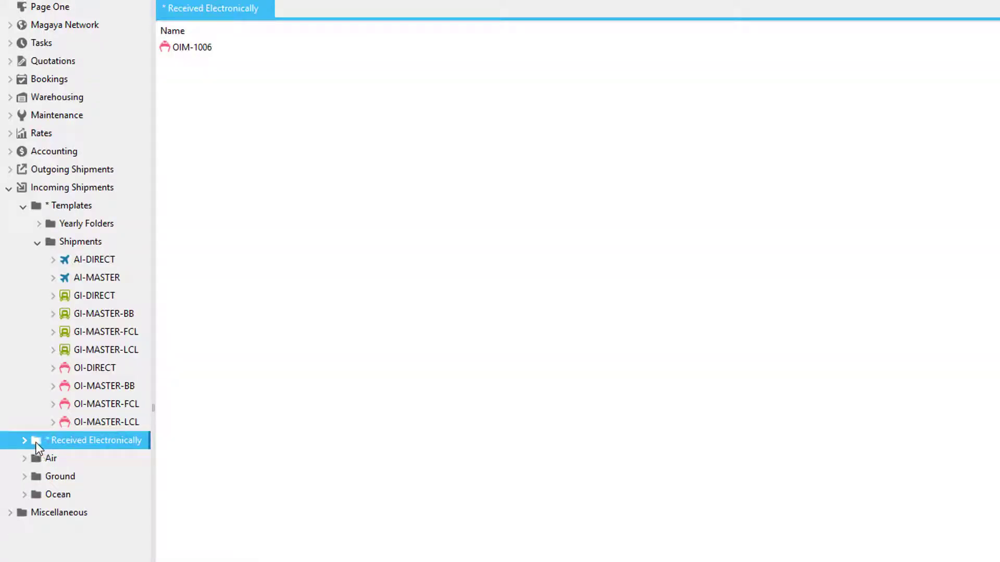
Open received master OIM-1006 and its house BKG-1002, returning to the master.
{"action": "left_click", "coordinate": [24, 440]}
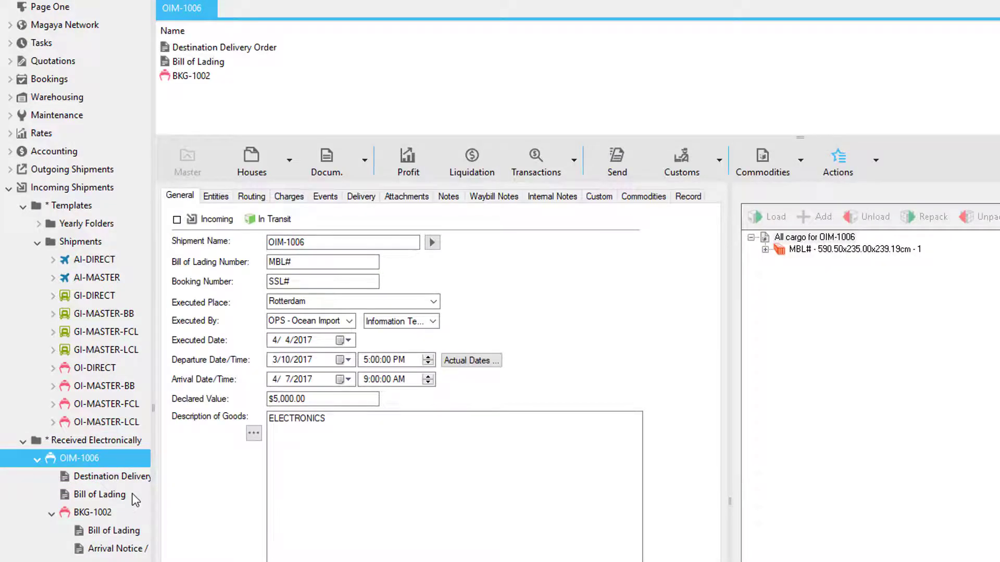
{"action": "left_click", "coordinate": [87, 513]}
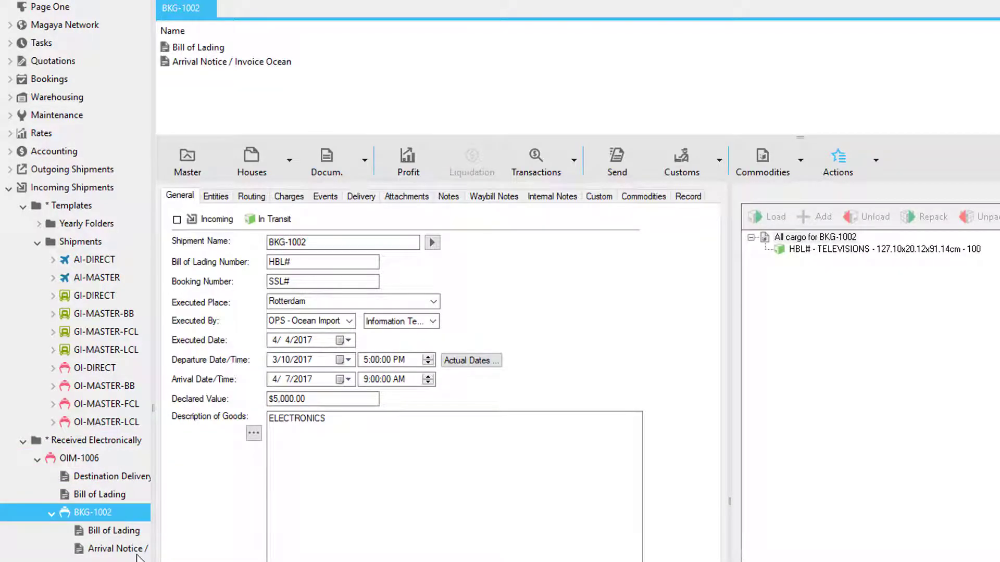
{"action": "left_click", "coordinate": [78, 458]}
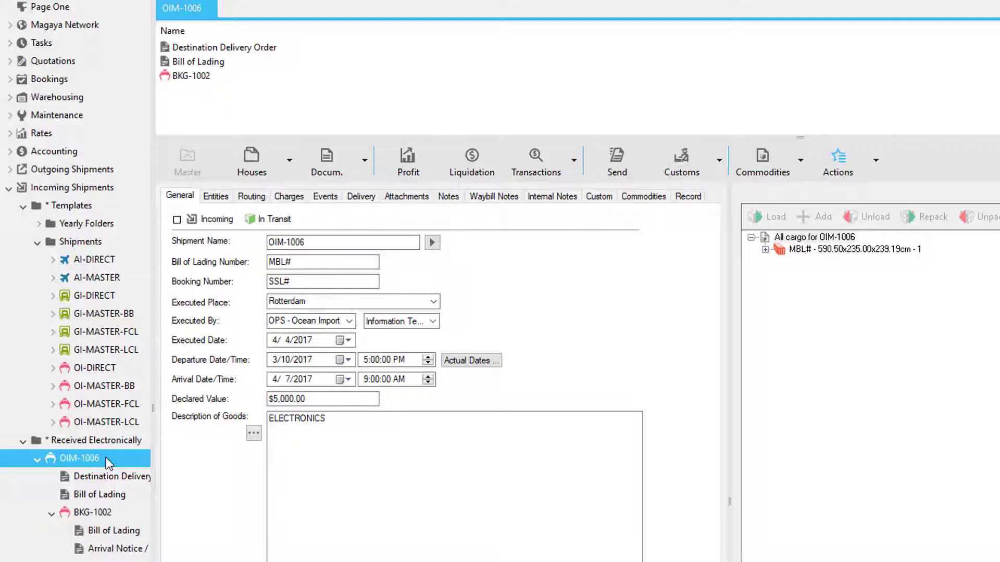
{"action": "left_click", "coordinate": [88, 513]}
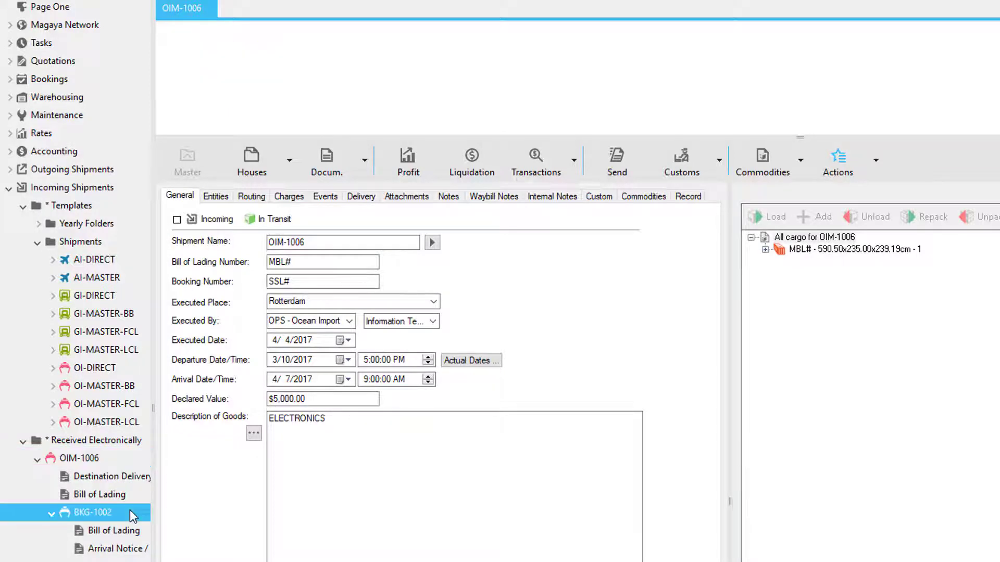
{"action": "left_click", "coordinate": [80, 458]}
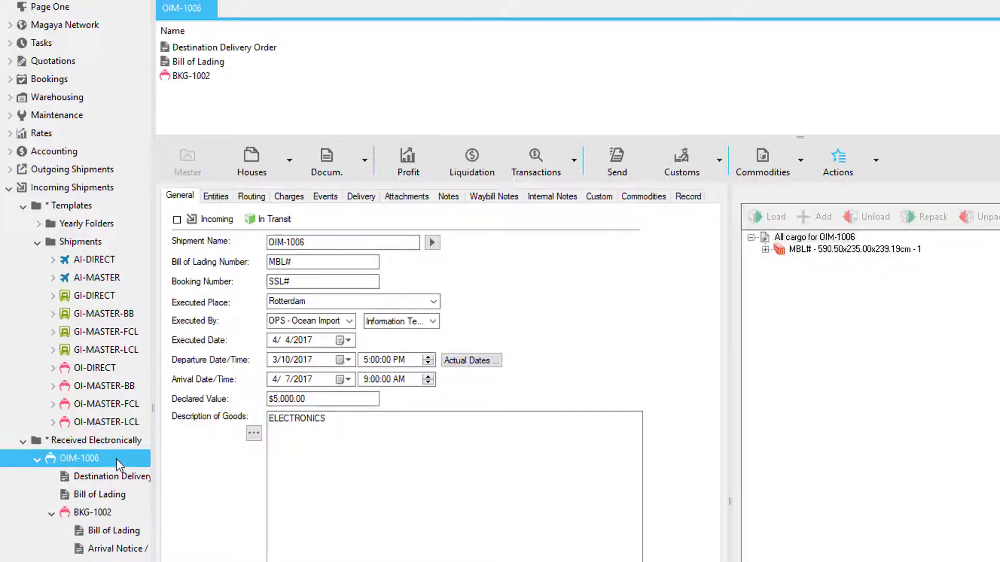
Review the master's General, Routing and Delivery details and expand its cargo to the house container.
{"action": "left_click", "coordinate": [273, 219]}
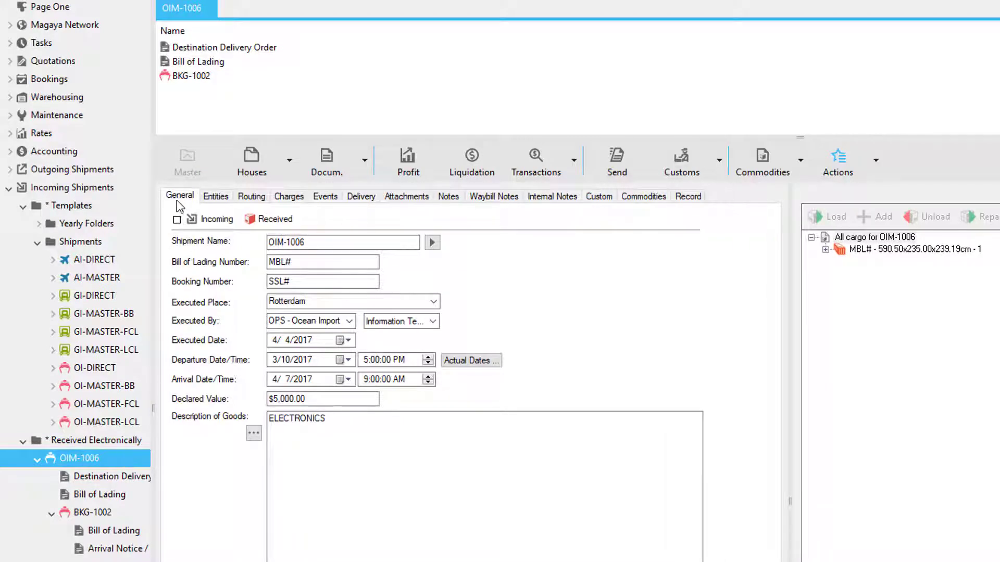
{"action": "left_click", "coordinate": [251, 196]}
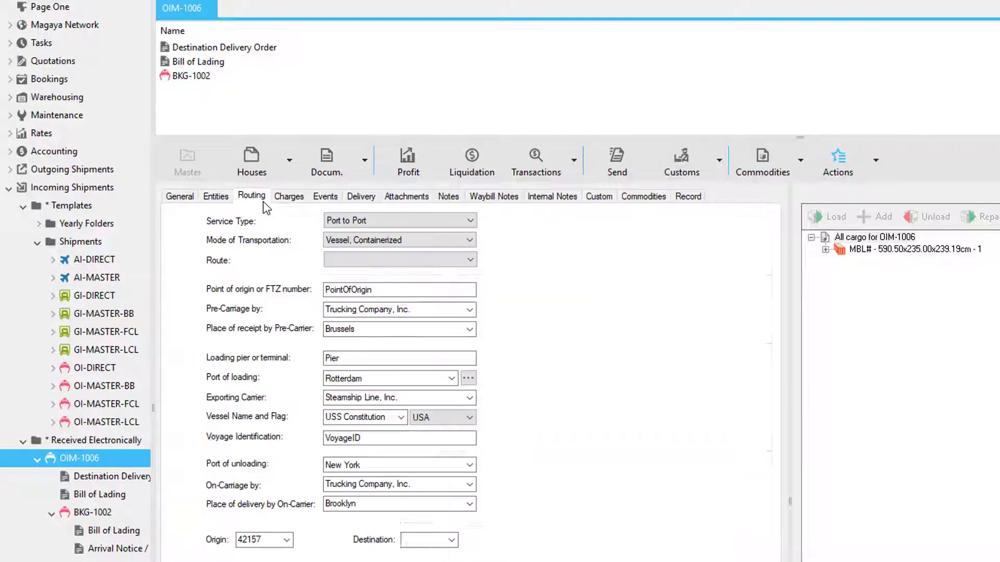
{"action": "left_click", "coordinate": [362, 195]}
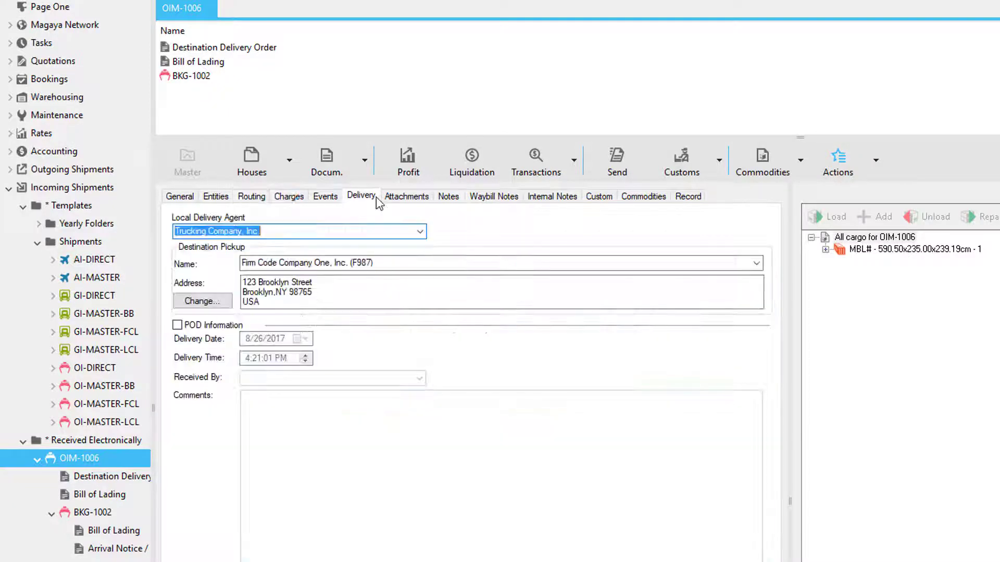
{"action": "left_click", "coordinate": [825, 249]}
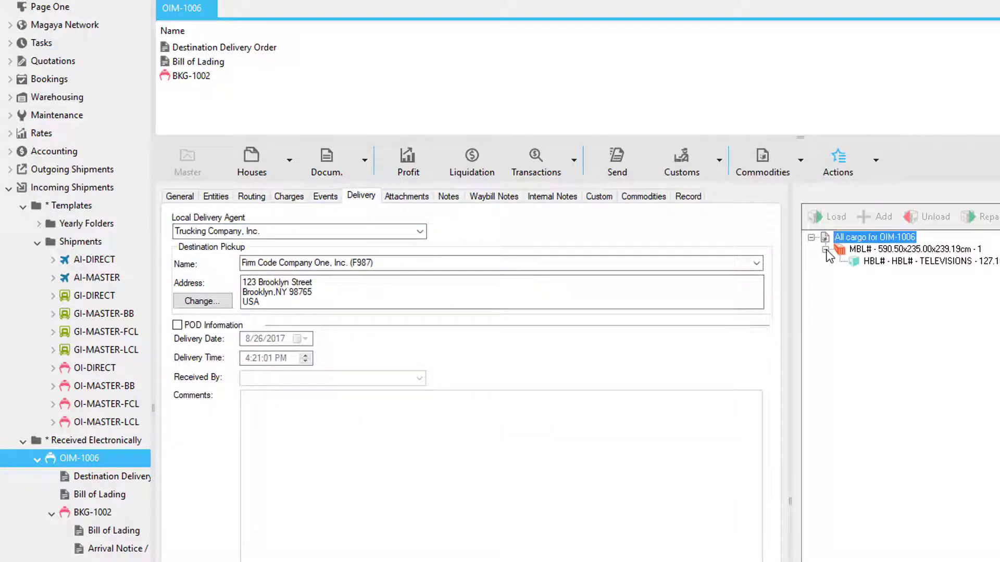
{"action": "left_click", "coordinate": [181, 196]}
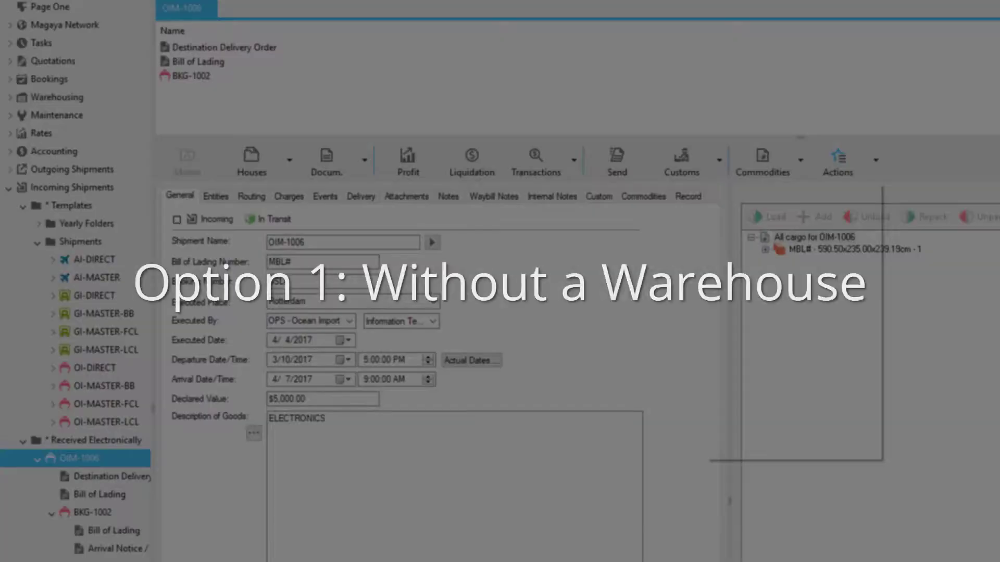
Check OIM-1006's event history, then bring up the shipment actions list.
{"action": "left_click", "coordinate": [876, 160]}
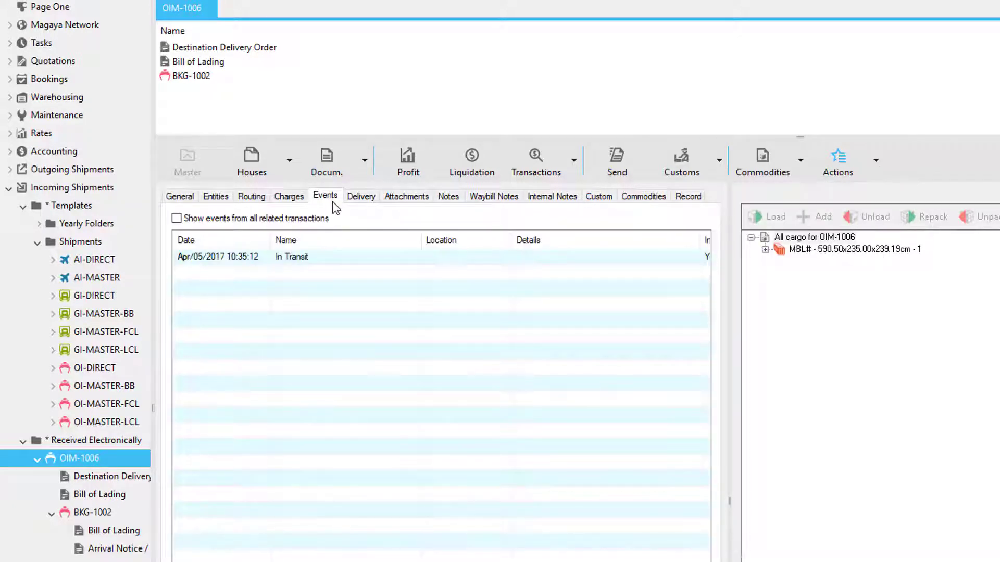
{"action": "left_click", "coordinate": [837, 160]}
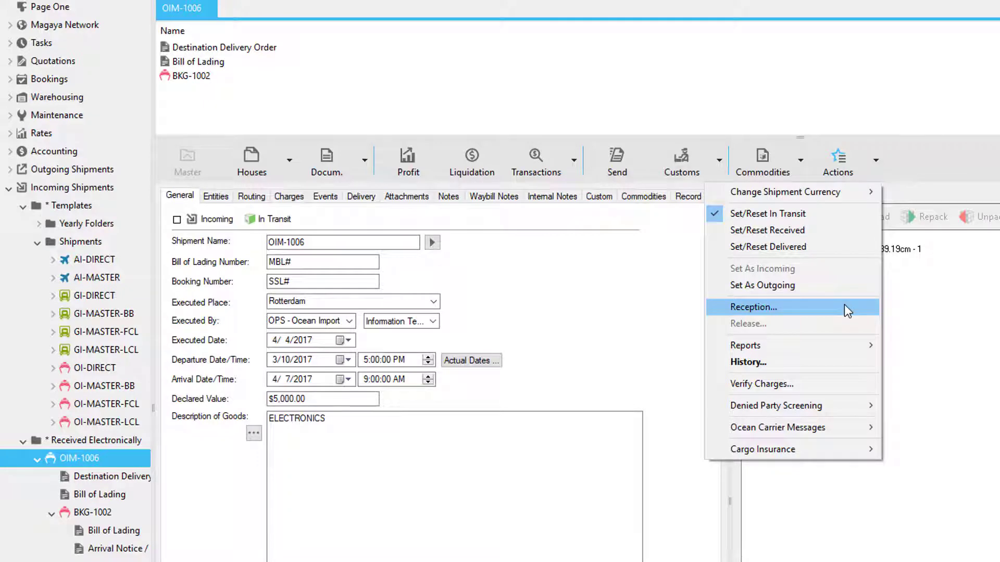
{"action": "mouse_move", "coordinate": [848, 312]}
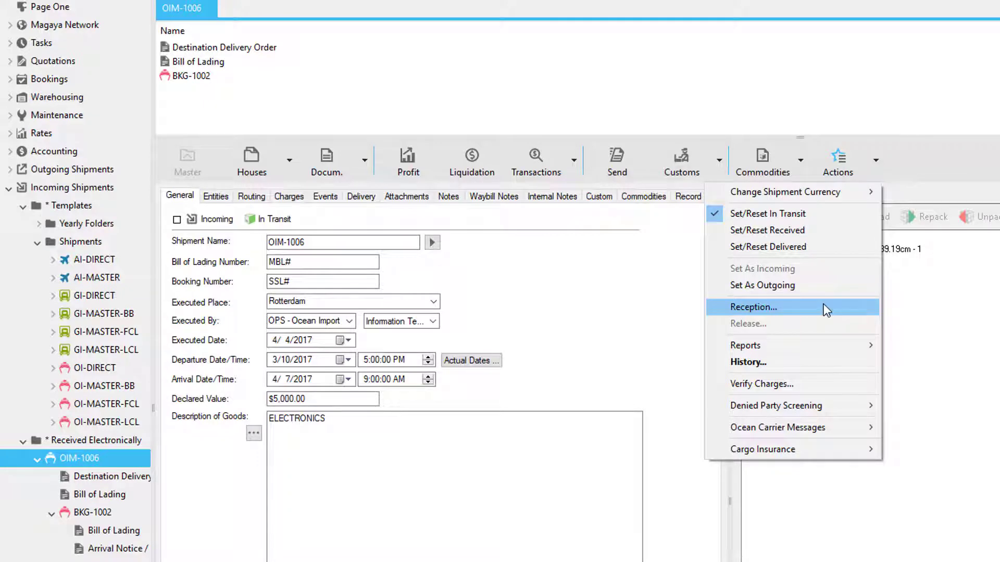
Start the reception into location REC1 with a warehouse receipt per house numbered by its waybill.
{"action": "left_click", "coordinate": [753, 307]}
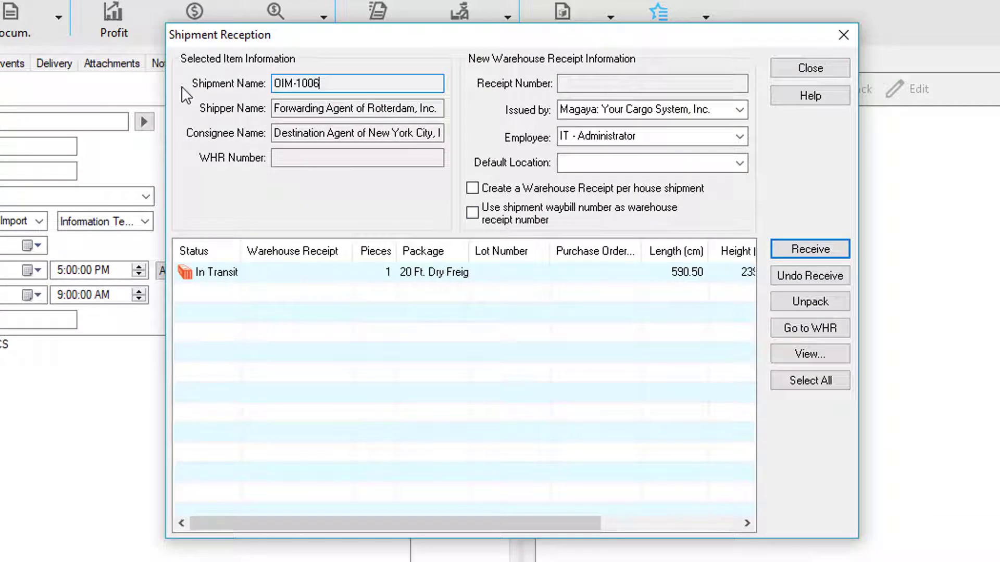
{"action": "mouse_move", "coordinate": [487, 117]}
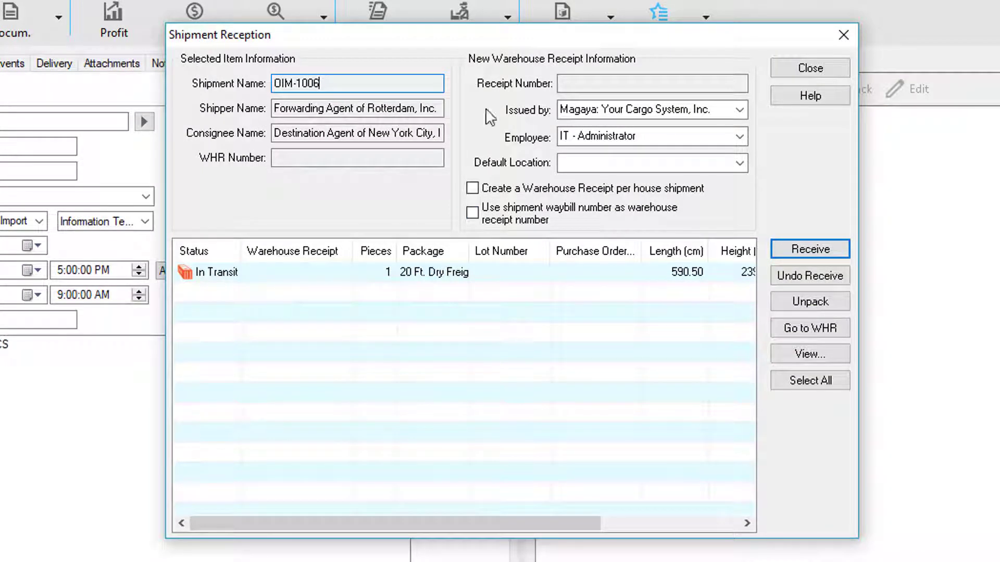
{"action": "mouse_move", "coordinate": [490, 141]}
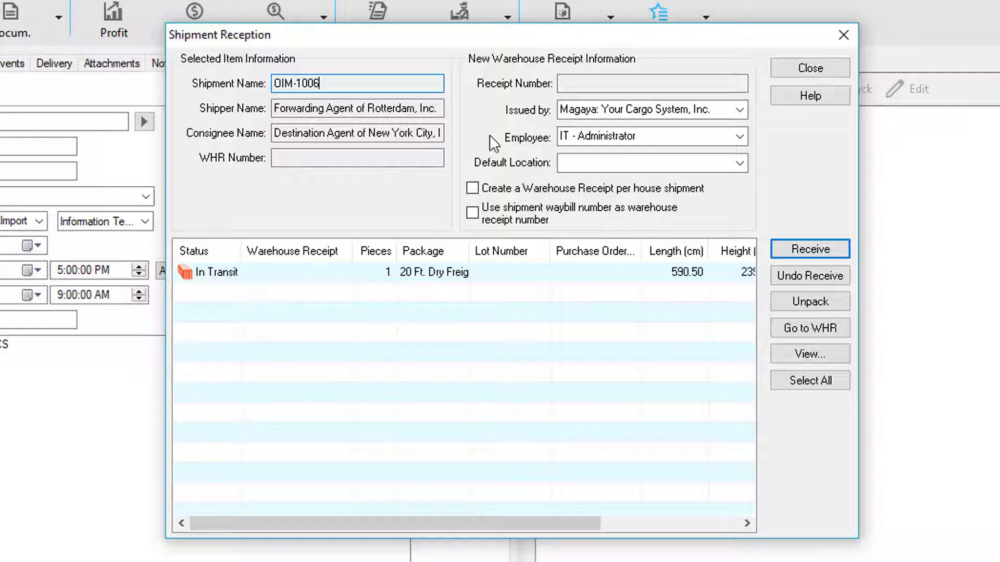
{"action": "left_click", "coordinate": [739, 163]}
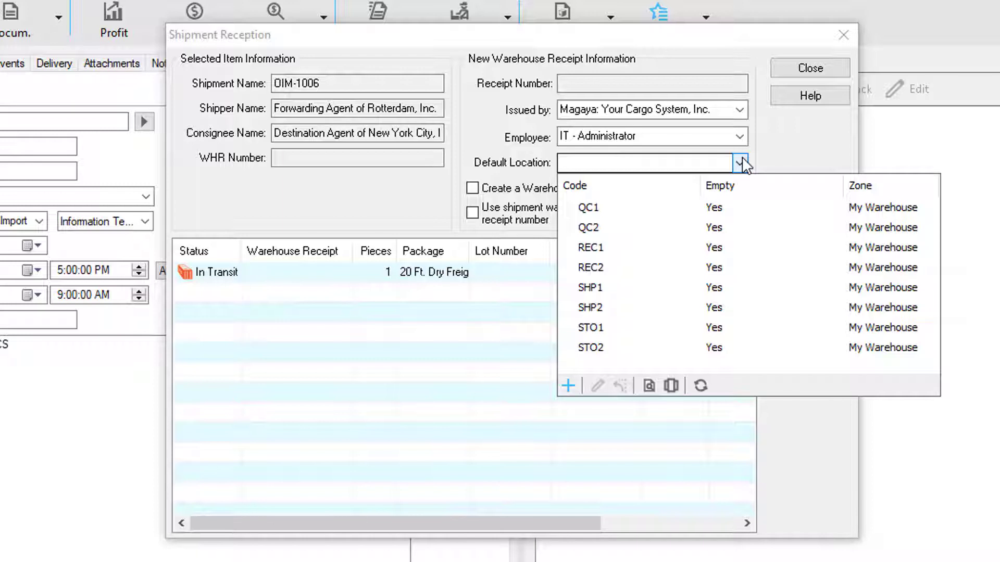
{"action": "left_click", "coordinate": [590, 248]}
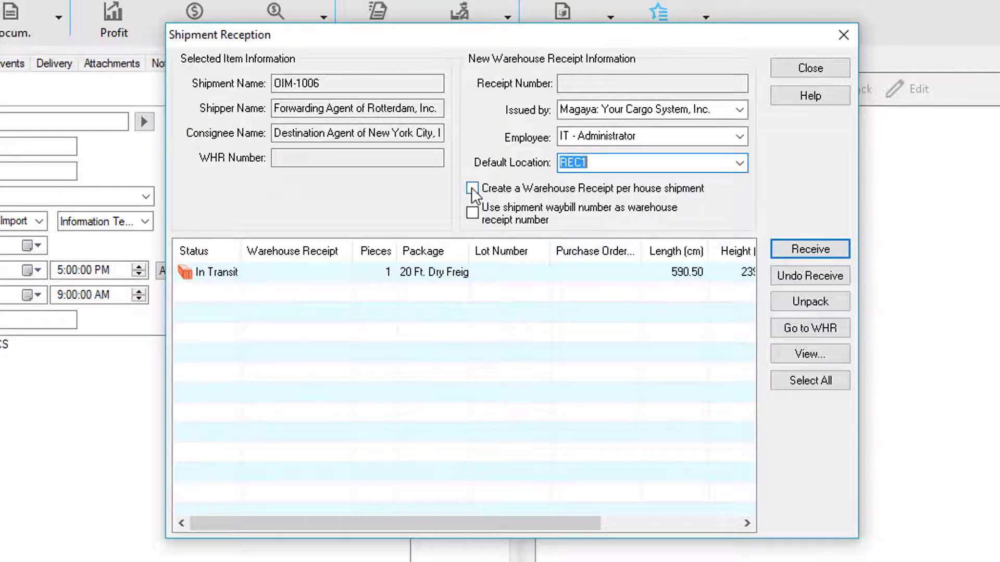
{"action": "left_click", "coordinate": [471, 189]}
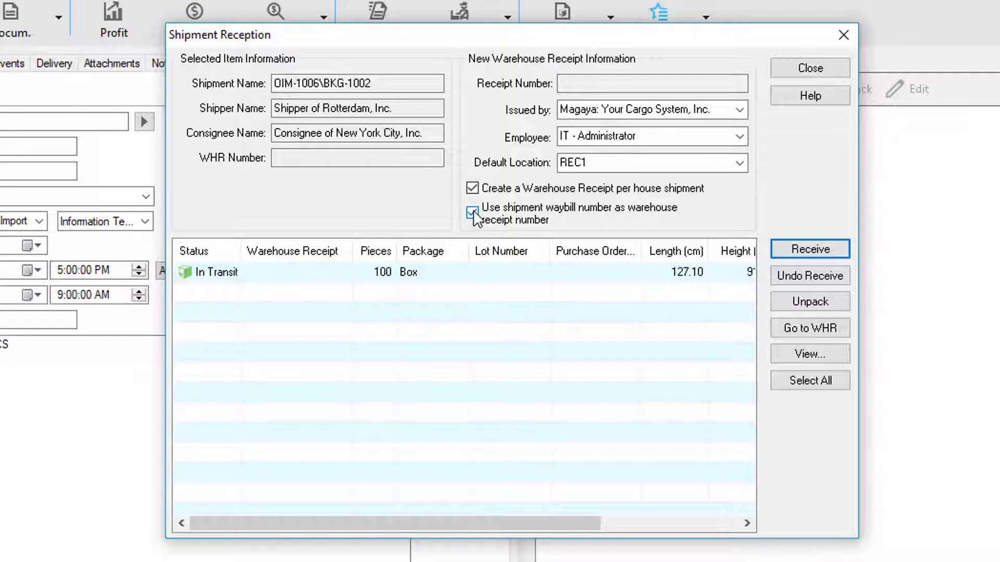
{"action": "left_click", "coordinate": [809, 249]}
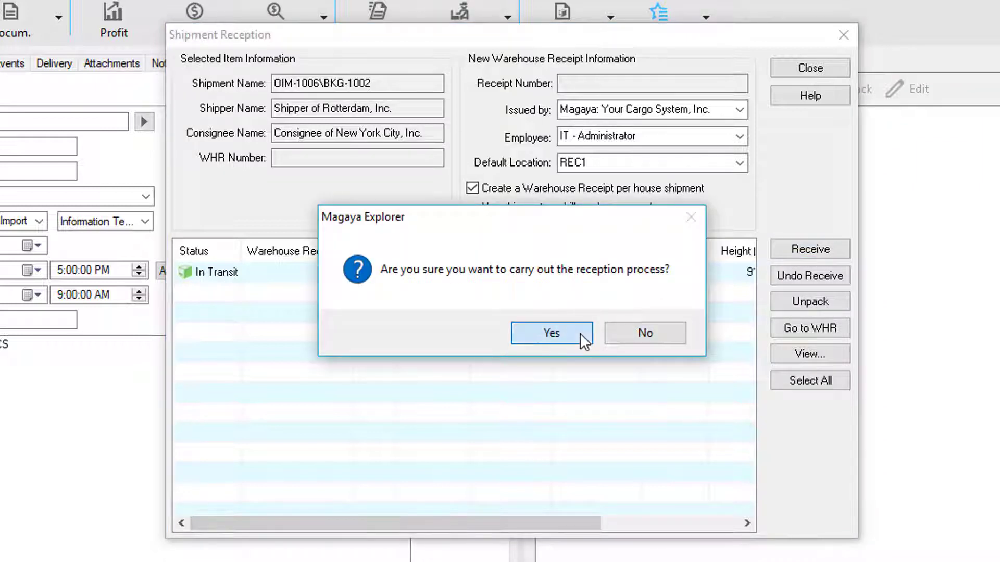
Carry out the reception, confirm it and return to master OIM-1006.
{"action": "left_click", "coordinate": [550, 333]}
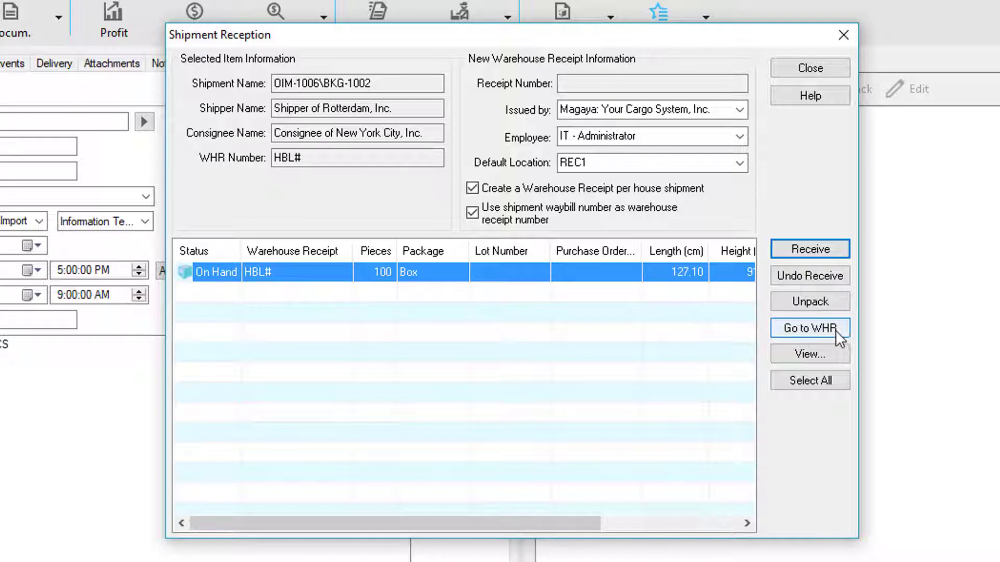
{"action": "left_click", "coordinate": [808, 328]}
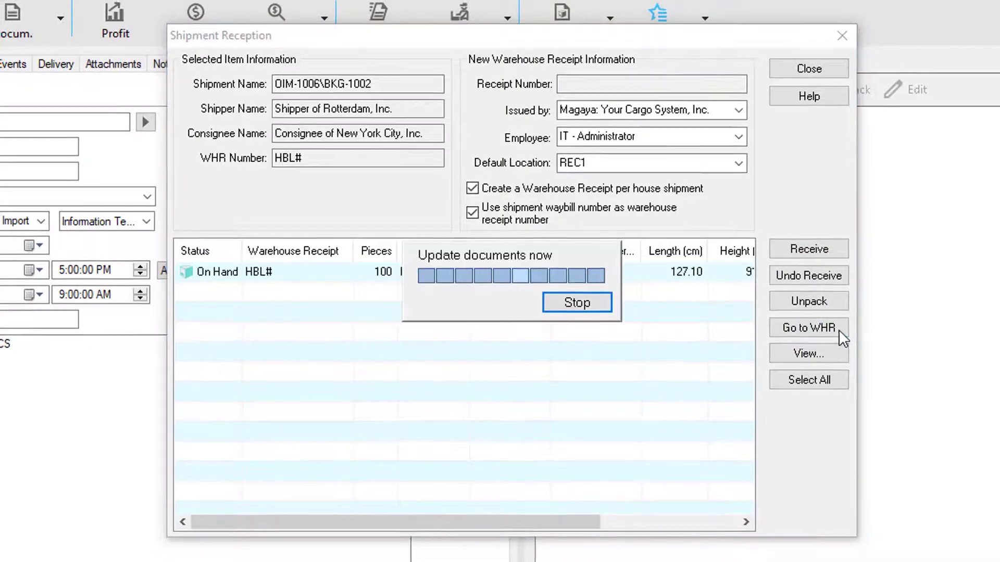
{"action": "left_click", "coordinate": [809, 329]}
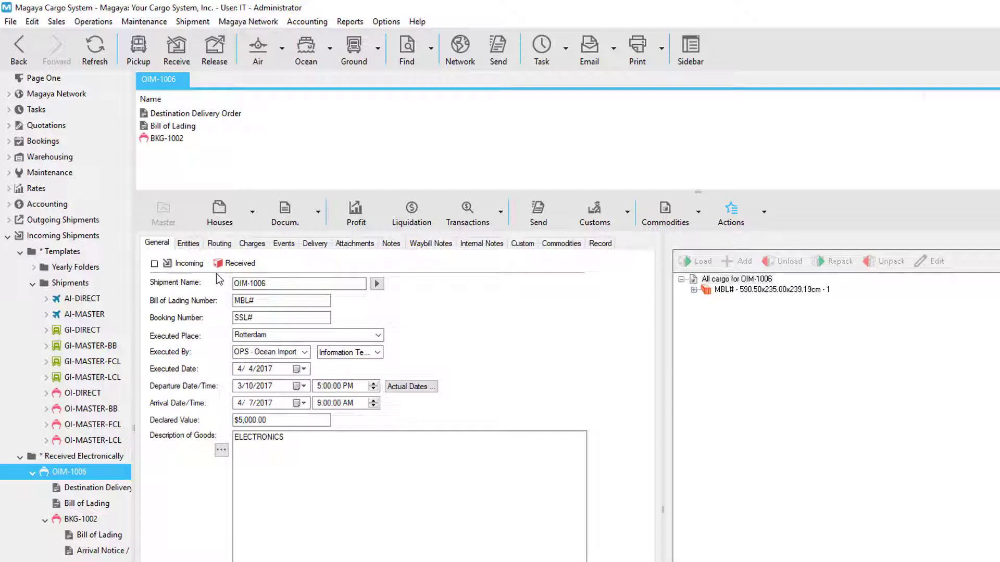
Show house BKG-1002's event history, then go to the Event Definition configuration list.
{"action": "left_click", "coordinate": [81, 518]}
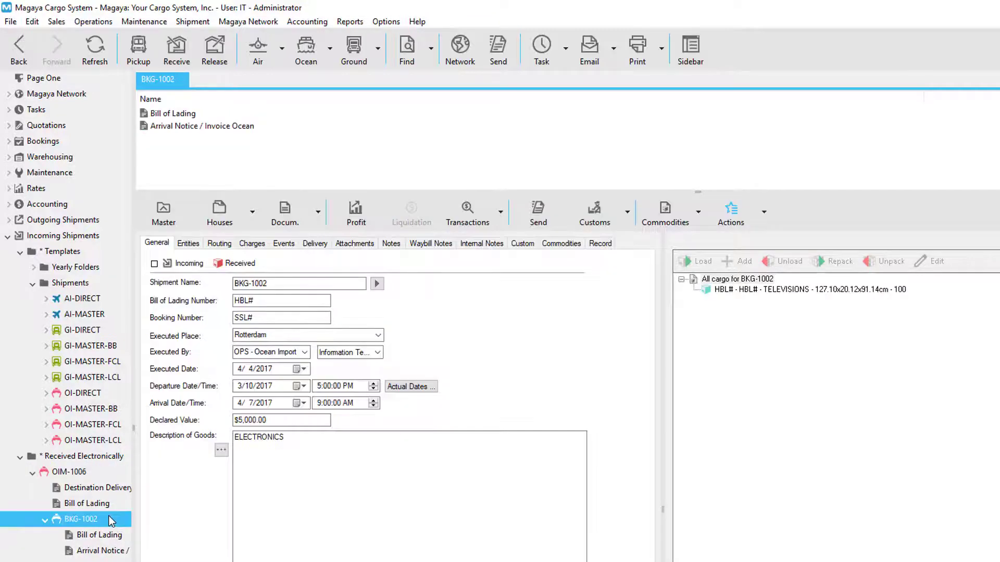
{"action": "left_click", "coordinate": [283, 242]}
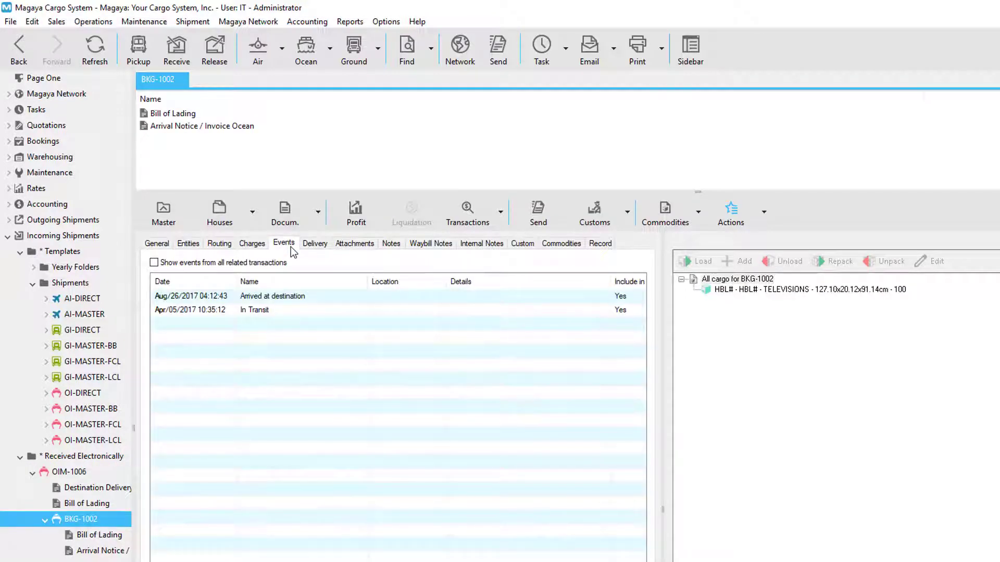
{"action": "mouse_move", "coordinate": [614, 56]}
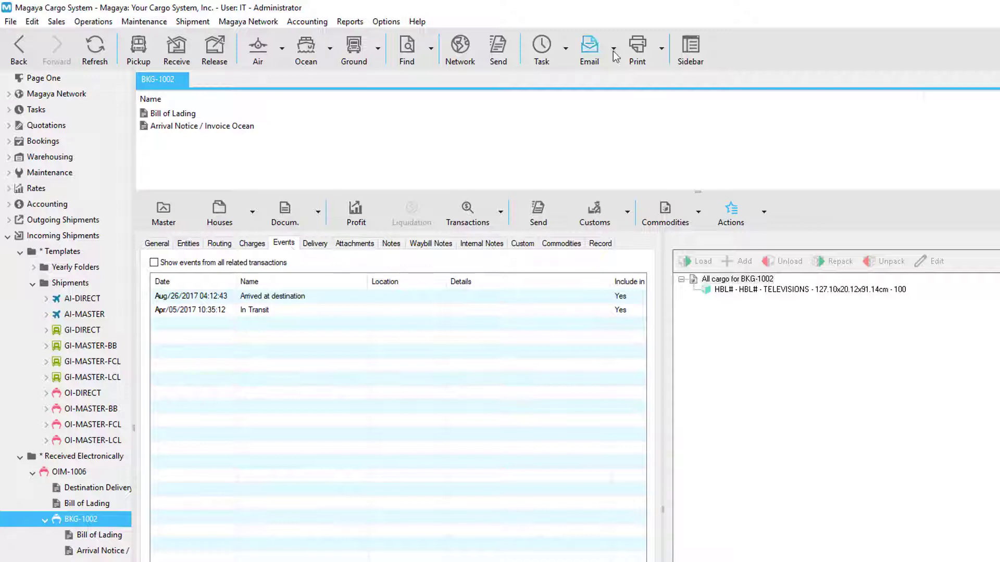
{"action": "left_click", "coordinate": [612, 49]}
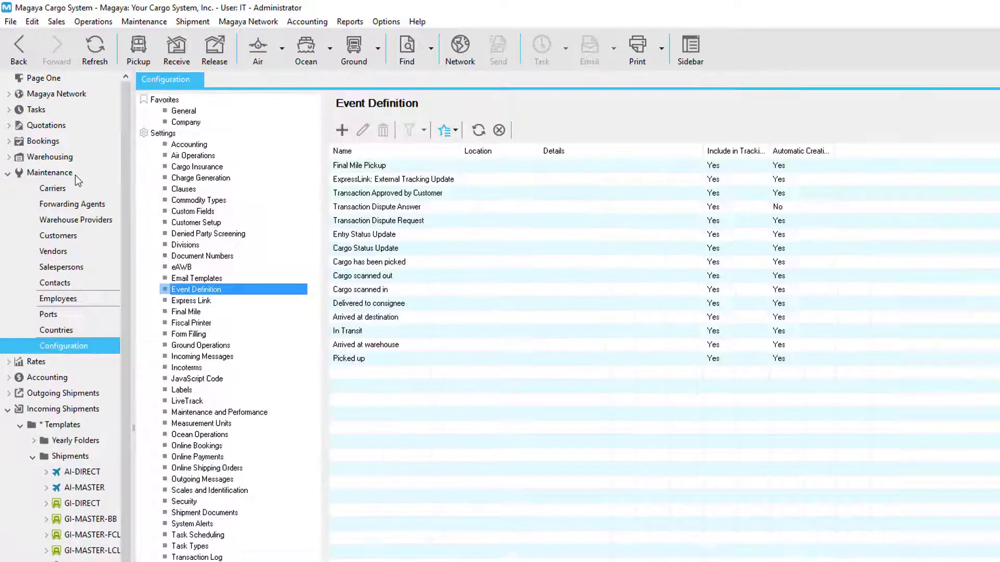
{"action": "mouse_move", "coordinate": [240, 294]}
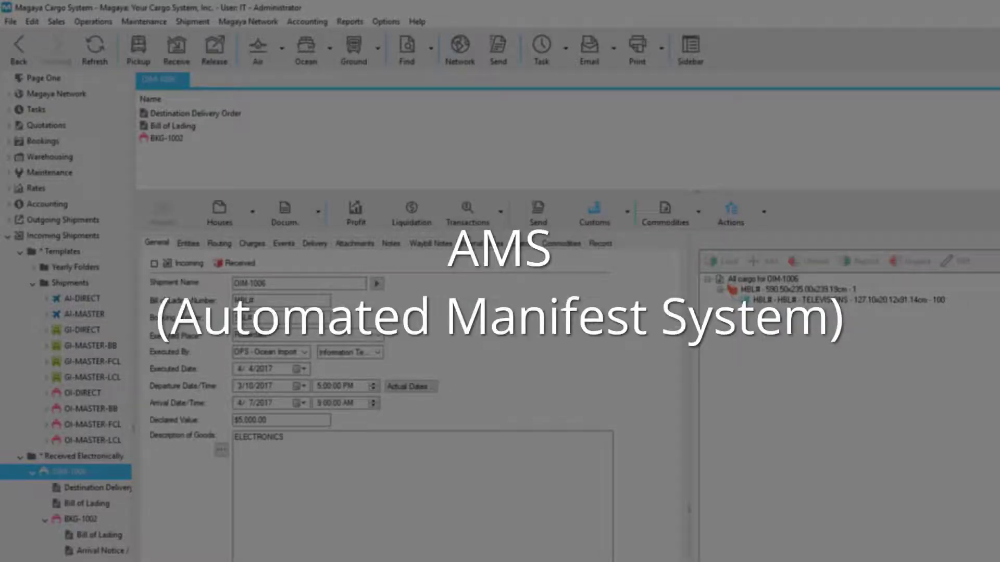
Review OIM-1006's Customs filing options, then show the Incoming Shipments folders.
{"action": "left_click", "coordinate": [627, 213]}
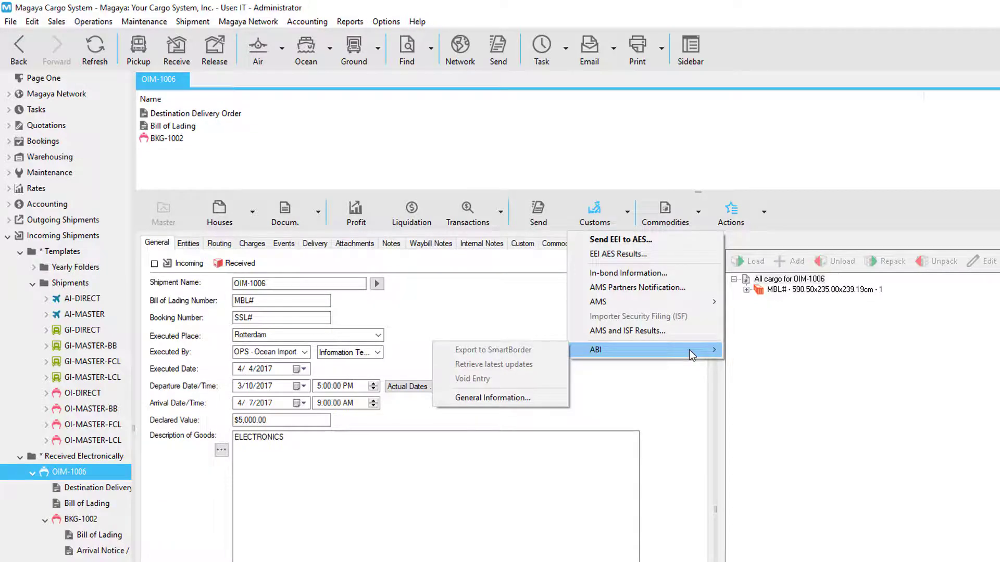
{"action": "left_click", "coordinate": [64, 236]}
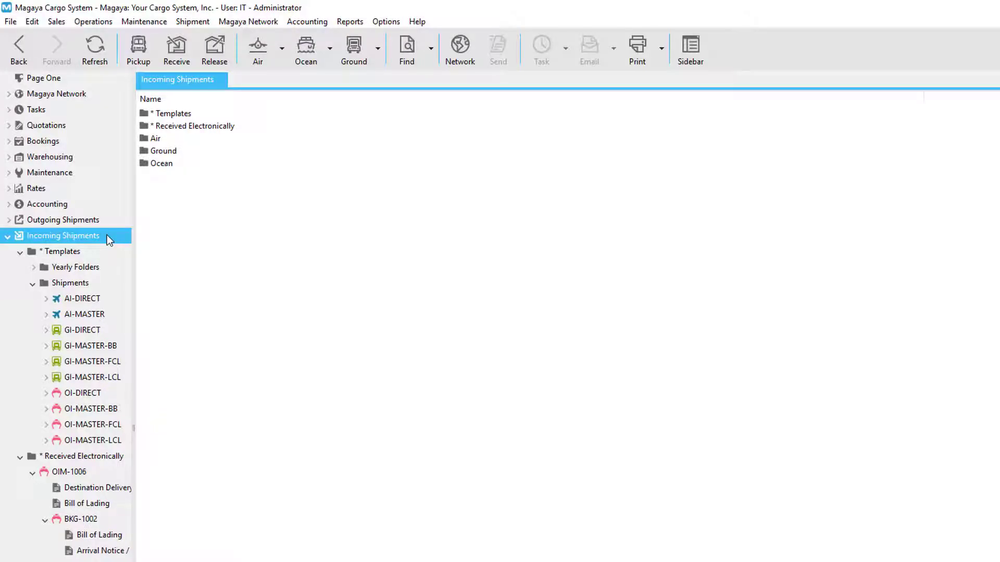
{"action": "mouse_move", "coordinate": [15, 174]}
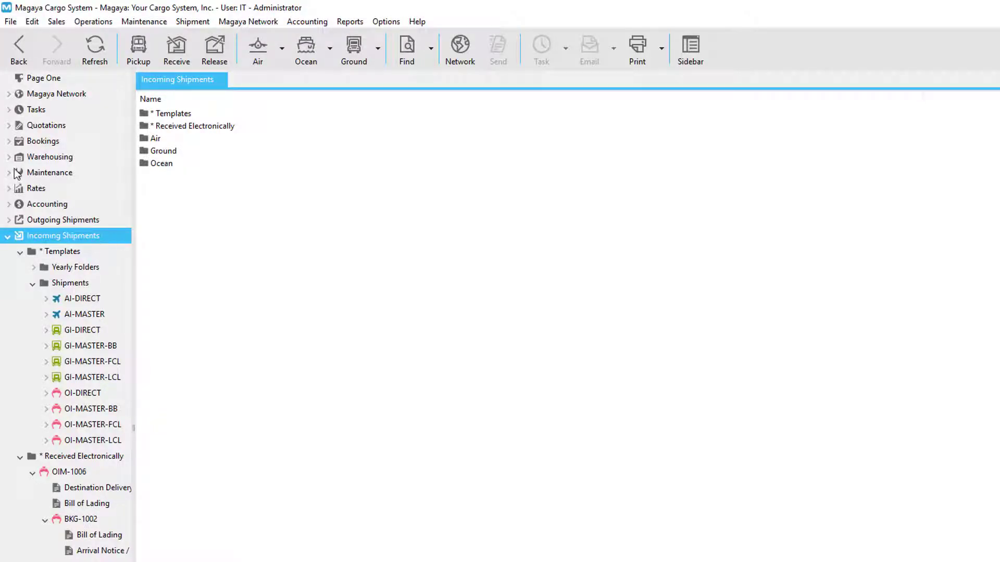
Show the warehousing Shipment List of all shipments.
{"action": "left_click", "coordinate": [50, 157]}
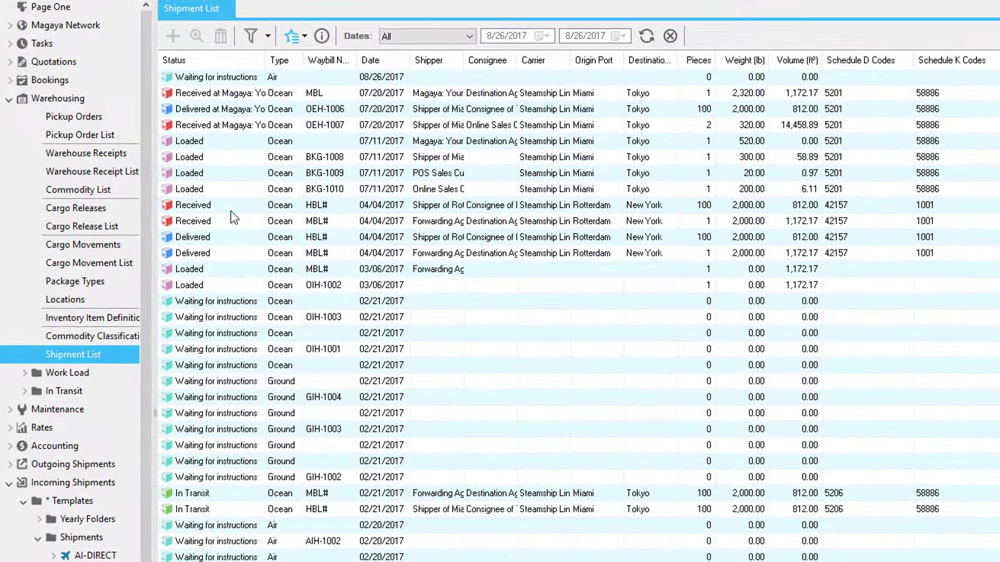
{"action": "mouse_move", "coordinate": [226, 207]}
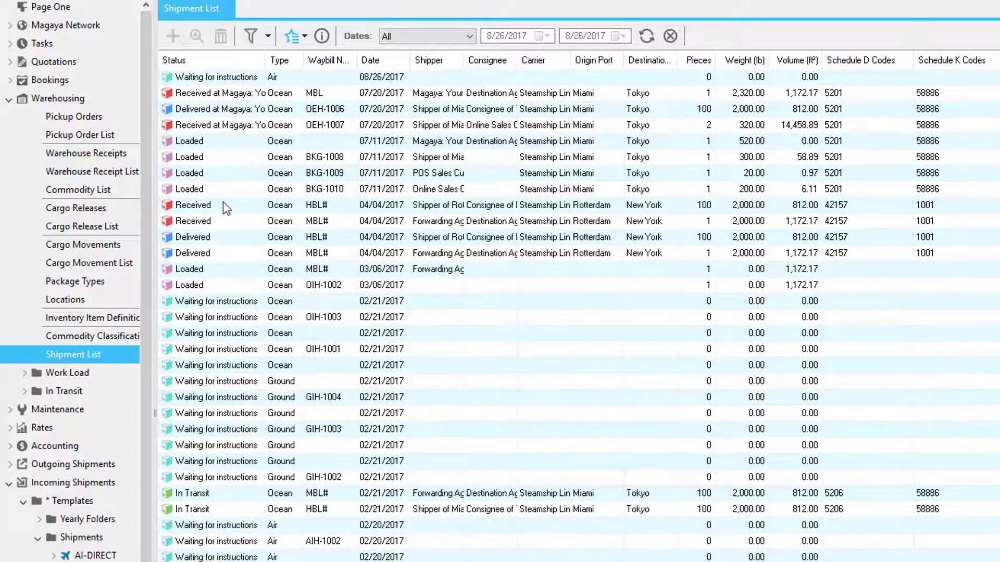
{"action": "left_click", "coordinate": [291, 36]}
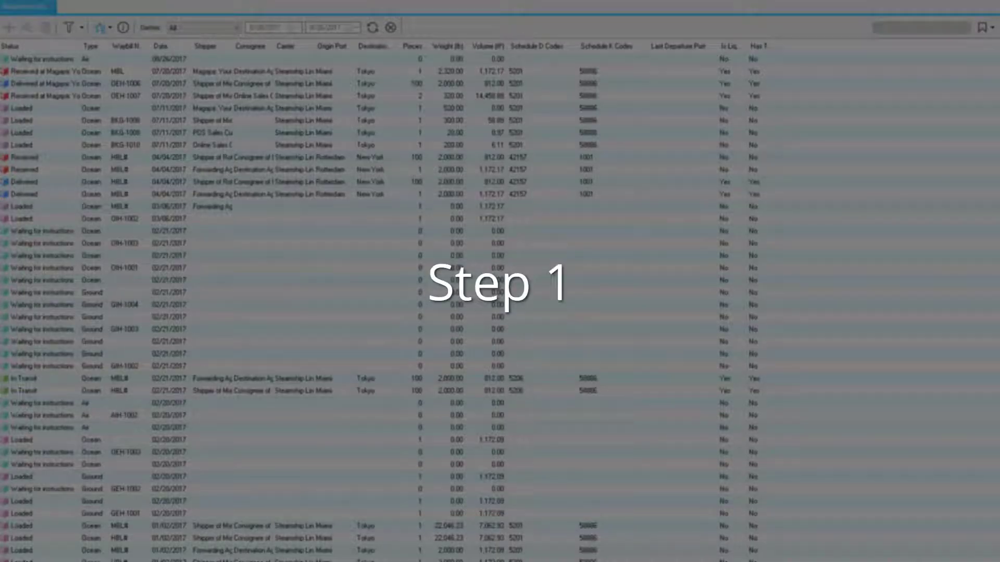
Save the list, Dates kept at All with time frame saved, as custom view 'My Shipment List'.
{"action": "left_click", "coordinate": [126, 33]}
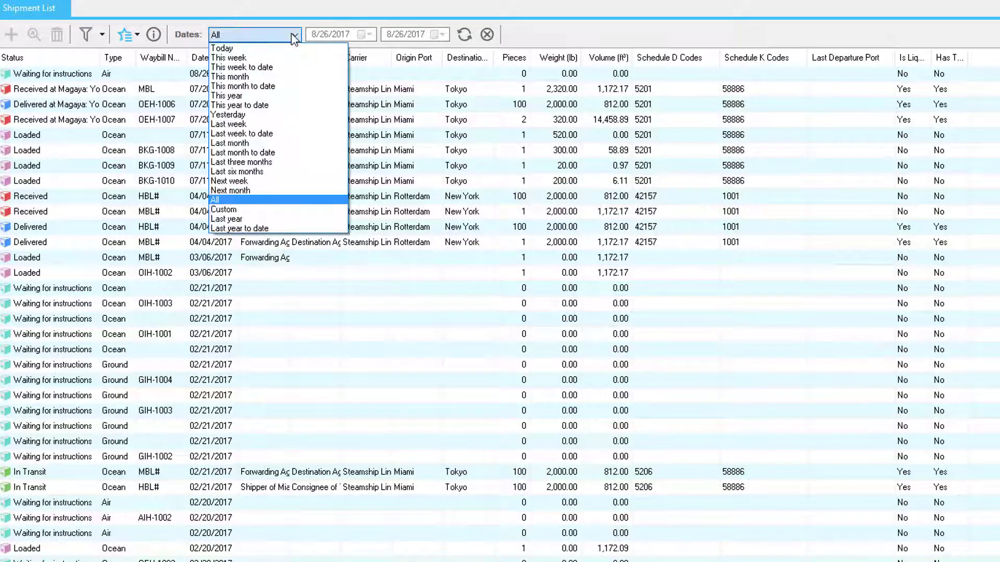
{"action": "left_click", "coordinate": [101, 33]}
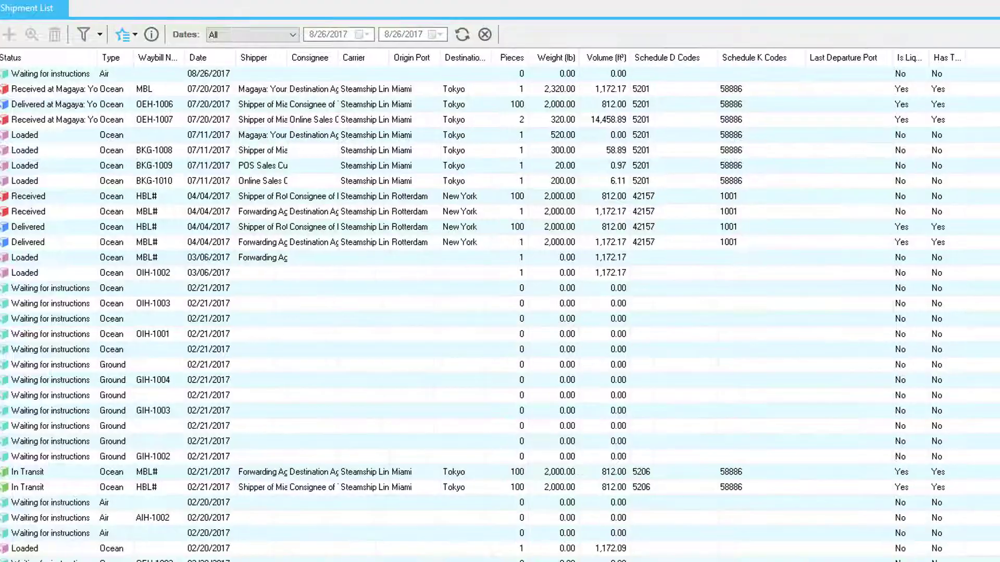
{"action": "left_click", "coordinate": [976, 33]}
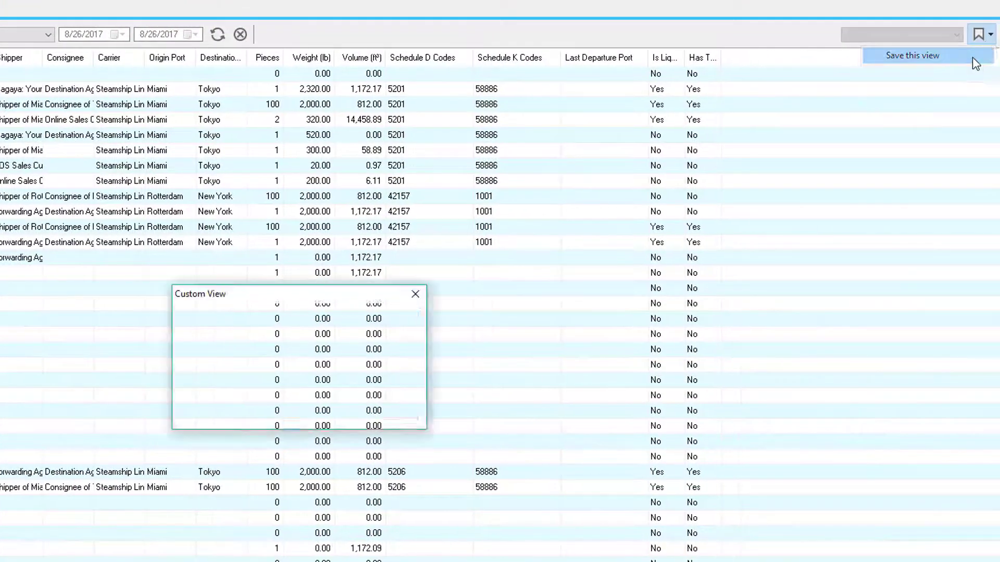
{"action": "left_click", "coordinate": [912, 56]}
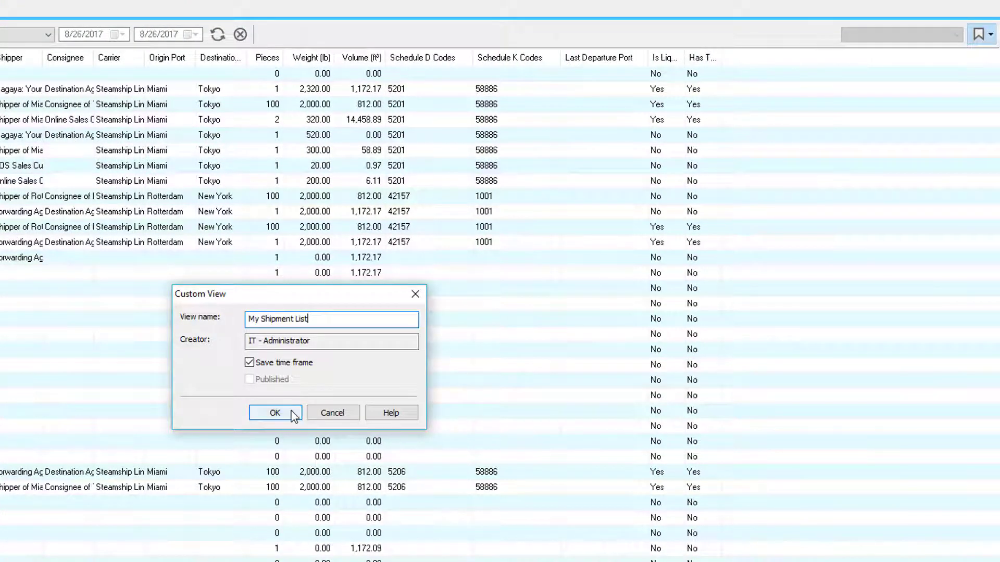
{"action": "left_click", "coordinate": [274, 413]}
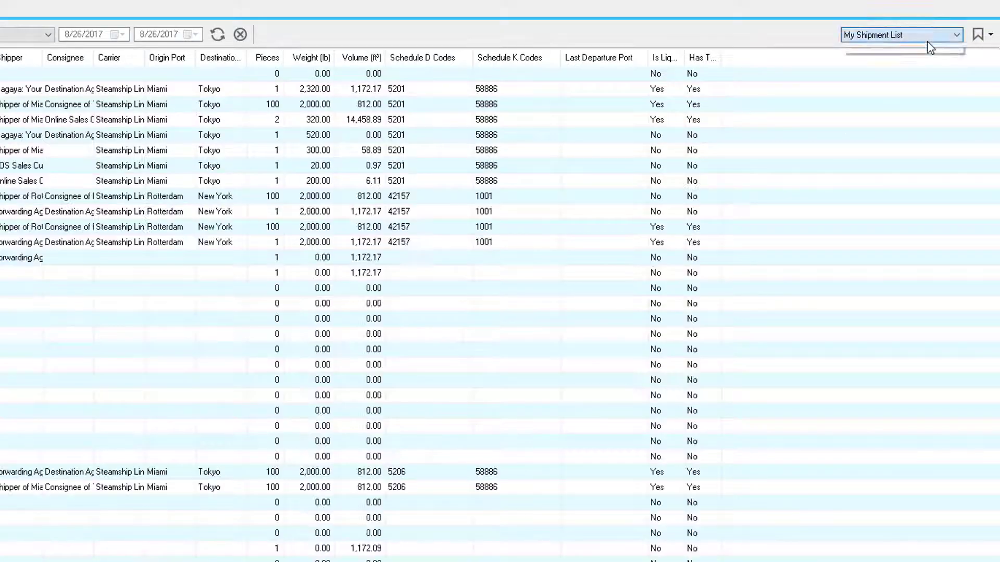